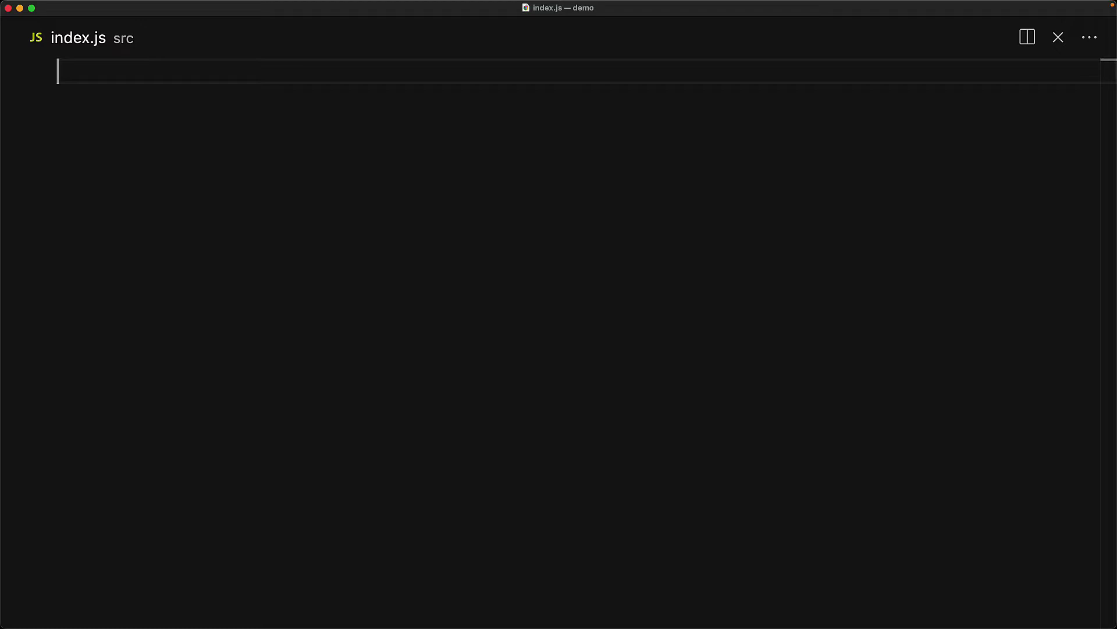
pyautogui.write("let channing = { name: 'magic mike', g")
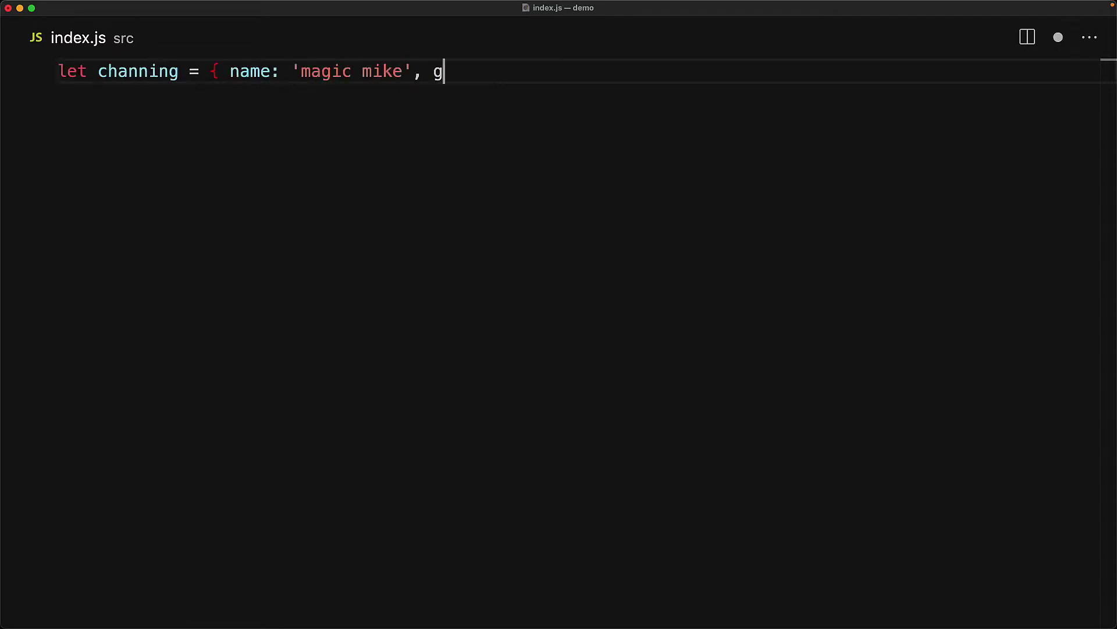
pyautogui.write("ender: 'male' };")
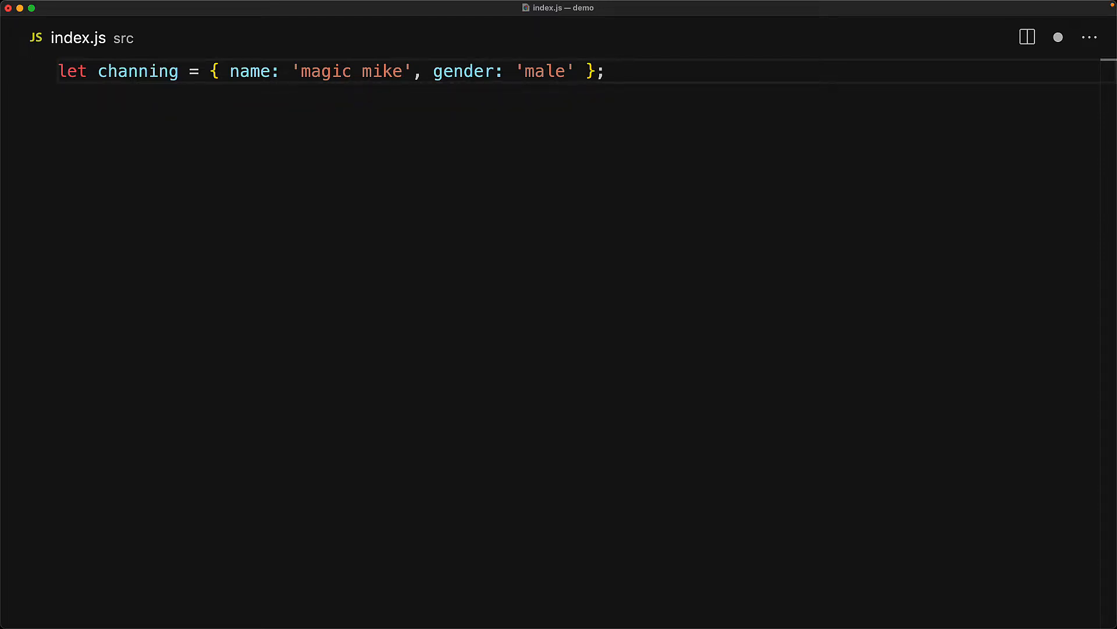
pyautogui.write("console.log(channing.name); // 'magic mike'")
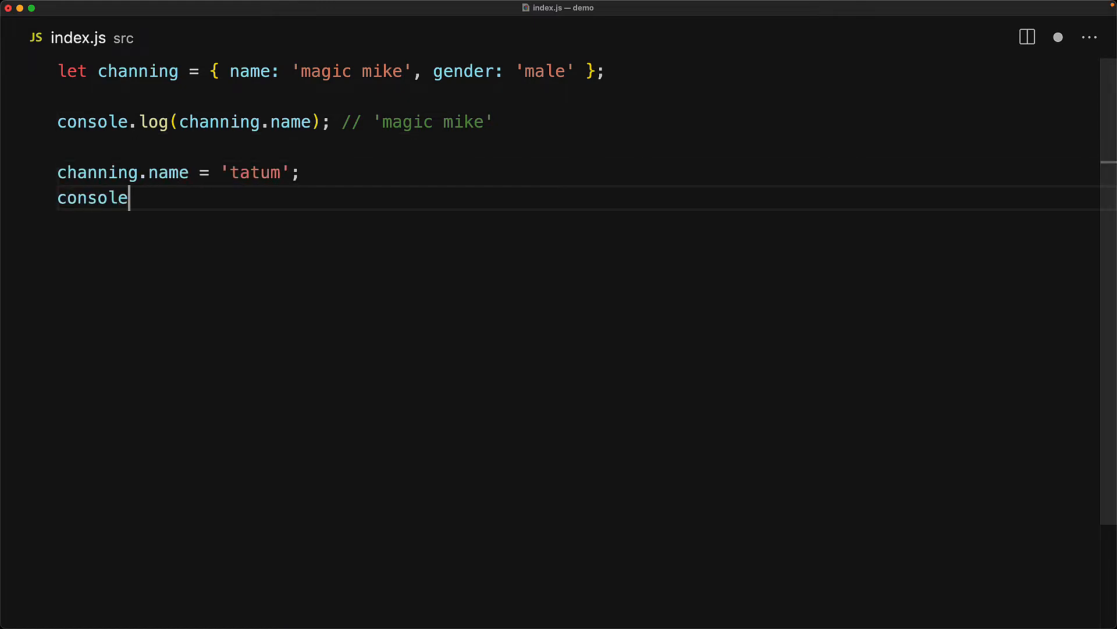
pyautogui.write(".log(channing.name); // 'tatum'")
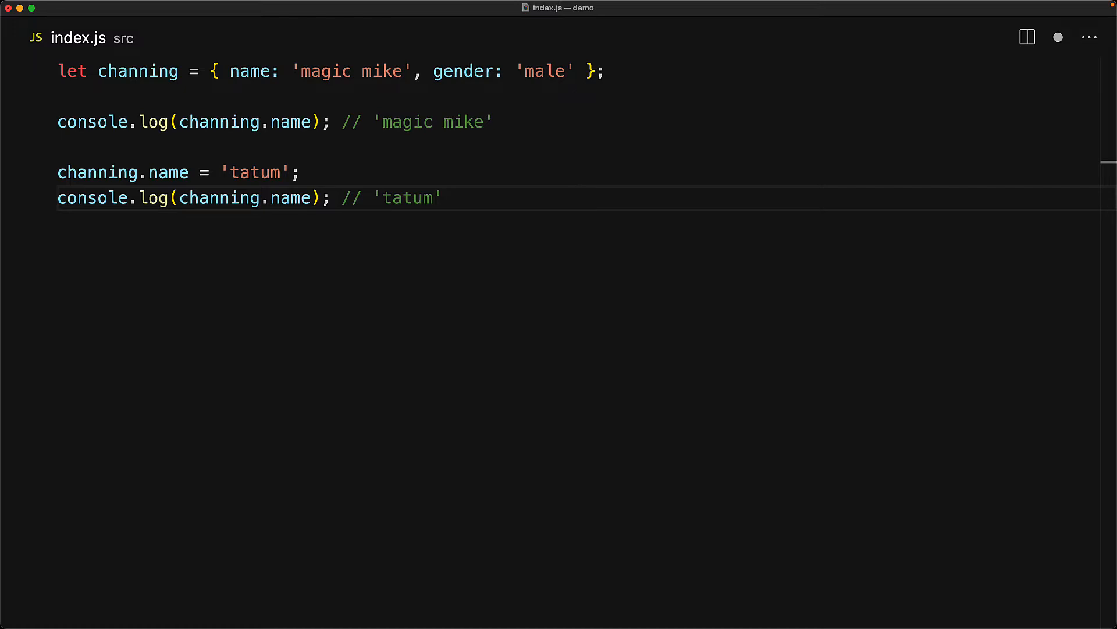
pyautogui.write("channing.skill = 'dance';")
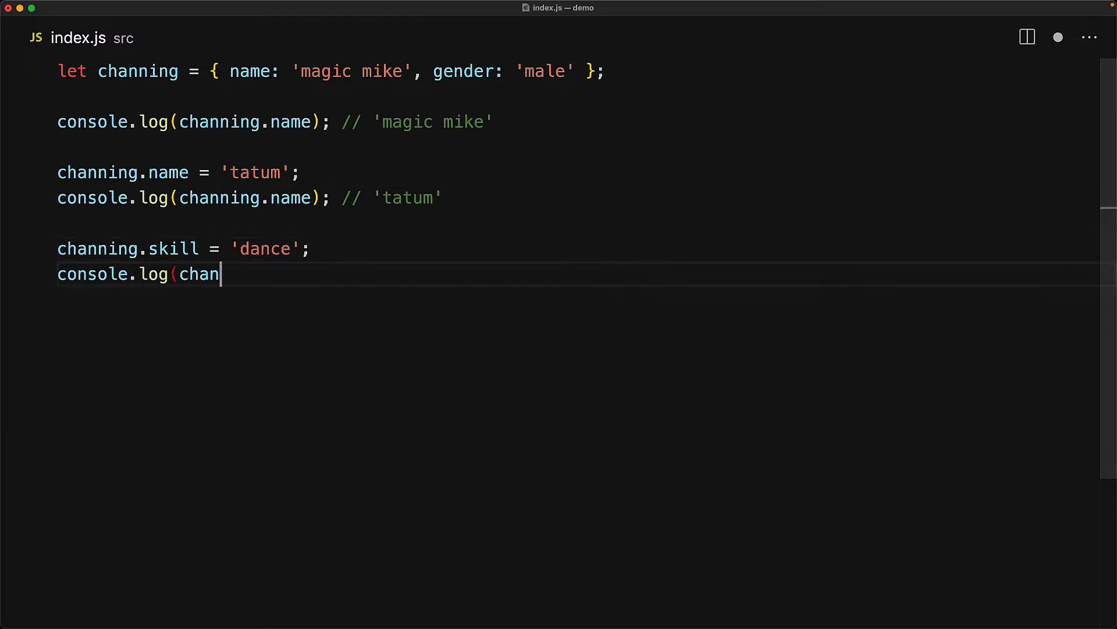
pyautogui.write("ning.skill); // 'dance'")
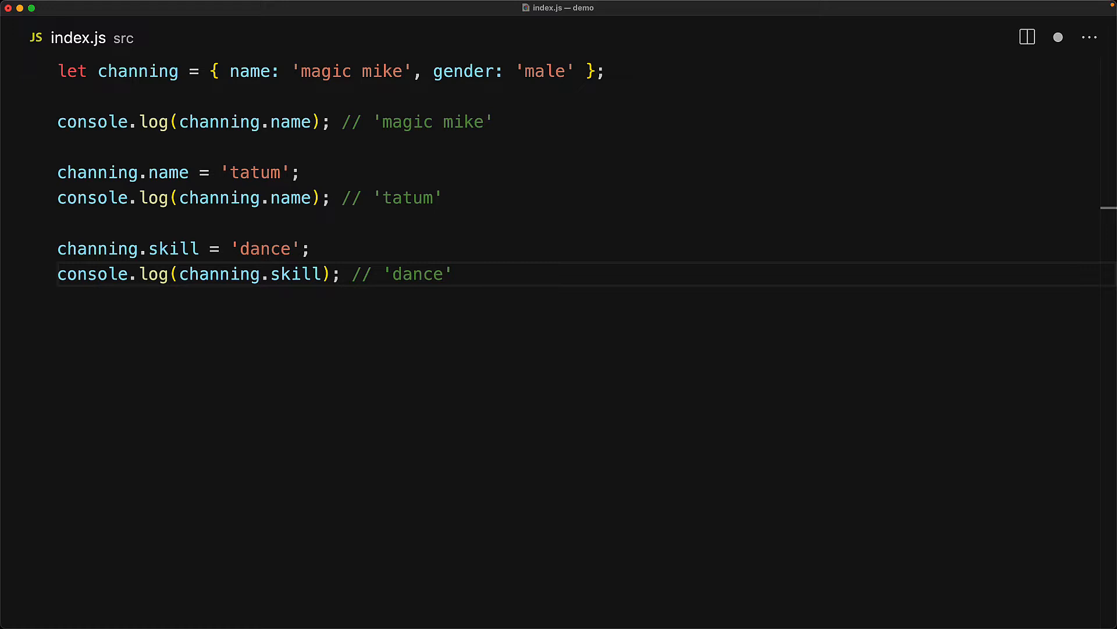
pyautogui.write('channing.born = 1980')
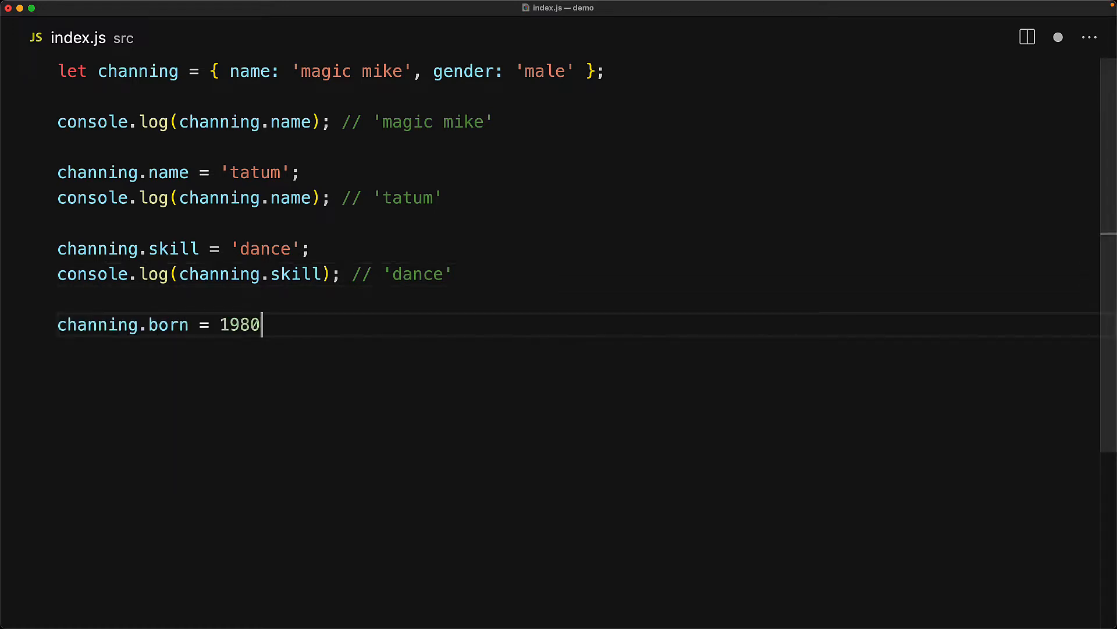
pyautogui.write(';')
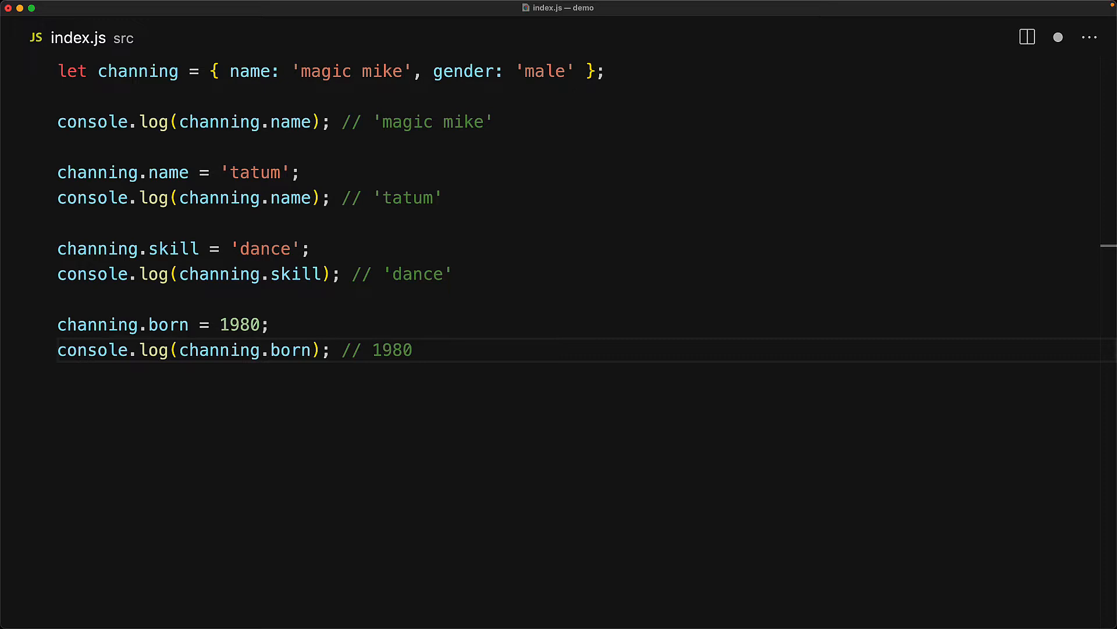
pyautogui.write('channing.planet = { nam')
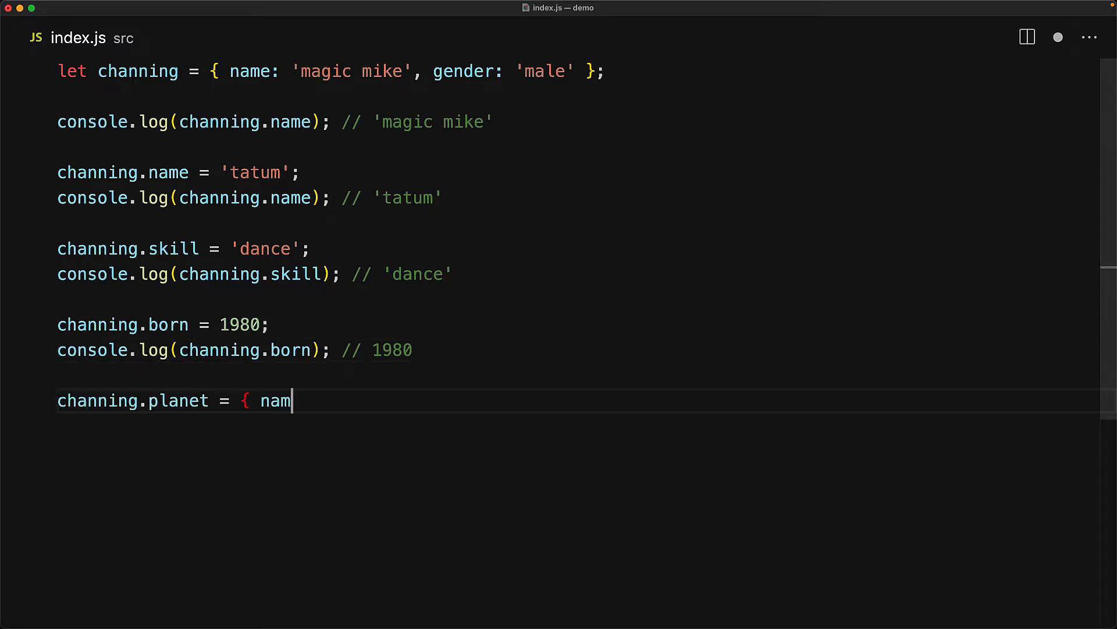
pyautogui.write("e: 'earth' };")
pyautogui.write("console.log(channing.planet.name); // 'earth")
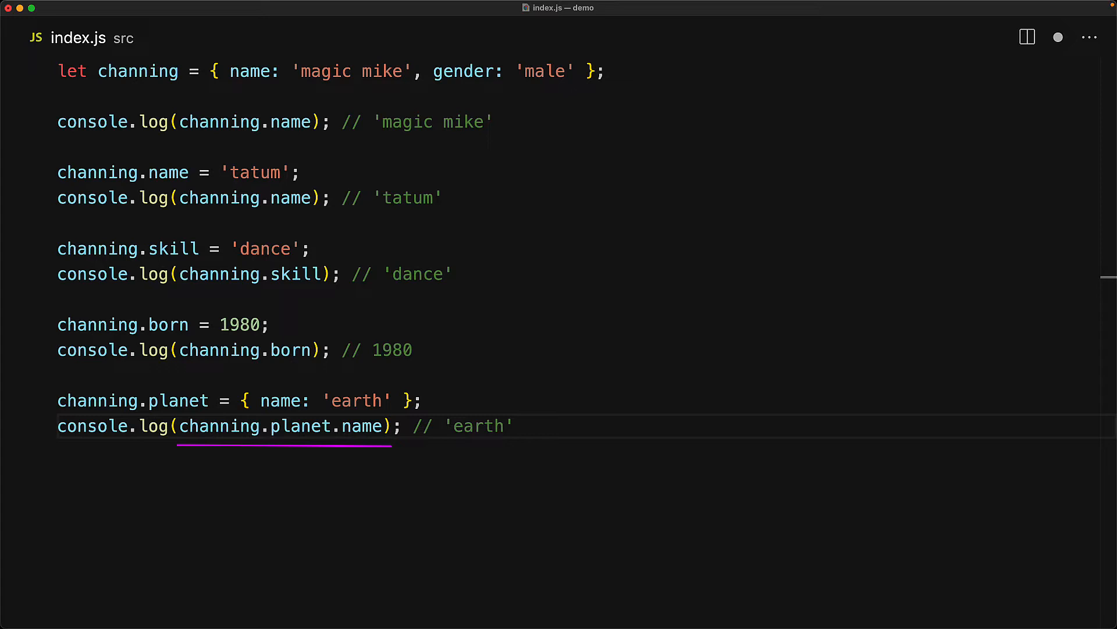
pyautogui.write('// { name:')
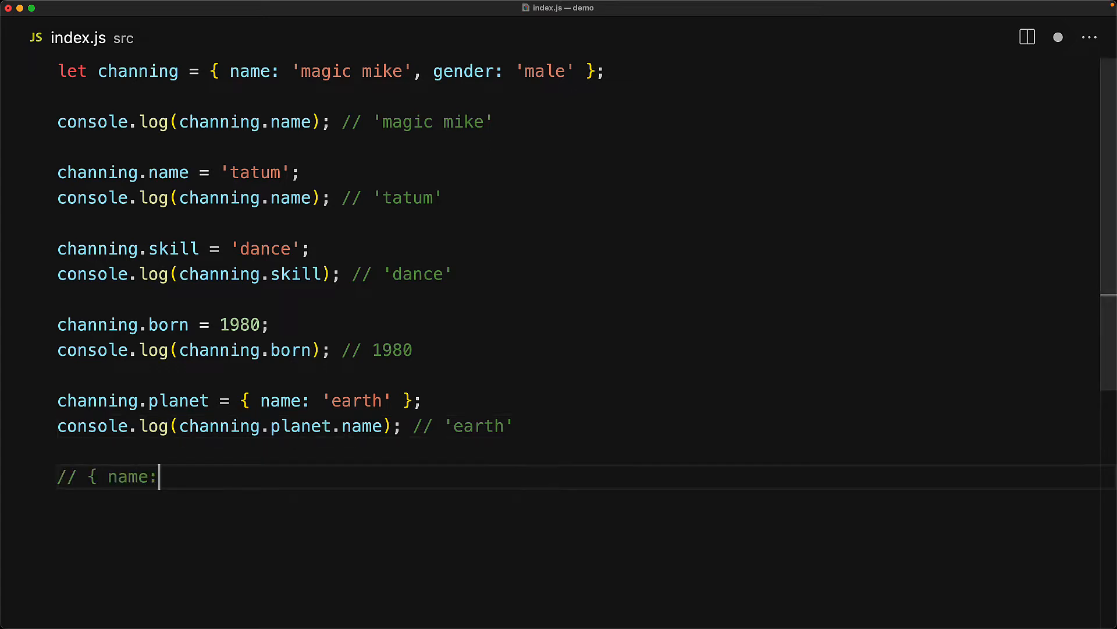
pyautogui.write("'tatum', gender: 'male', skill: 'dance', born: 1980, planet: { name: 'earth'")
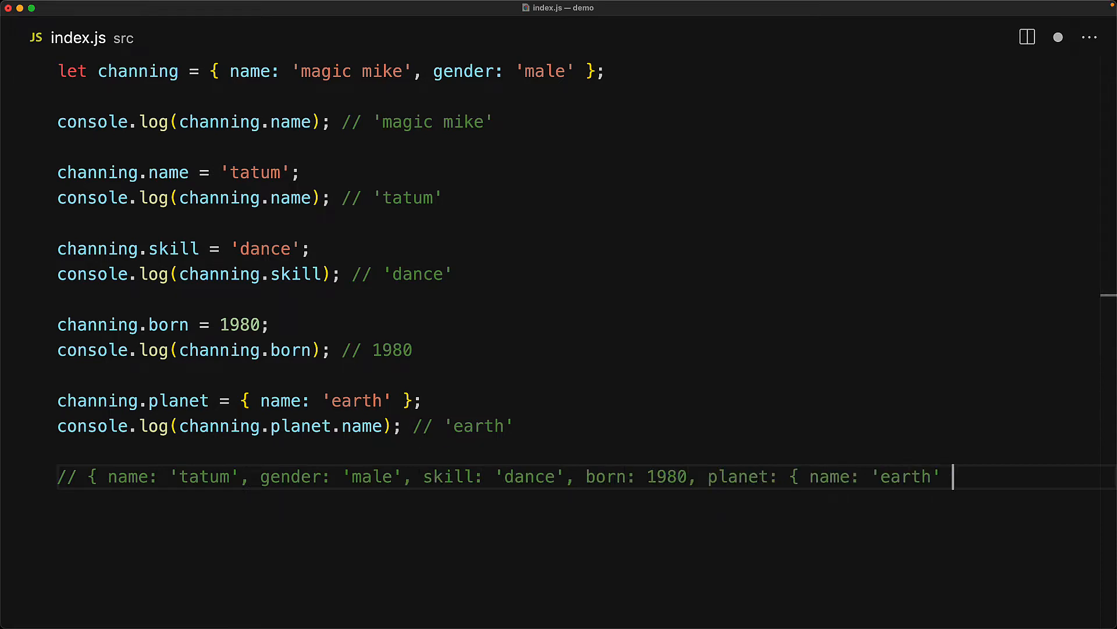
pyautogui.write('console.log(channing);')
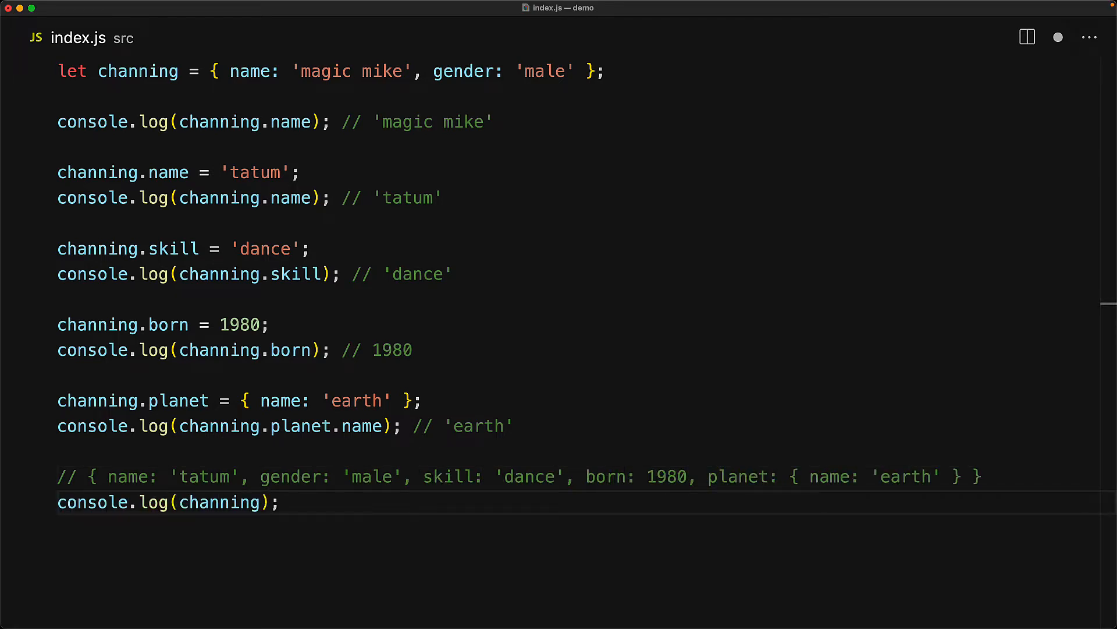
pyautogui.write('console.log(channing.ci')
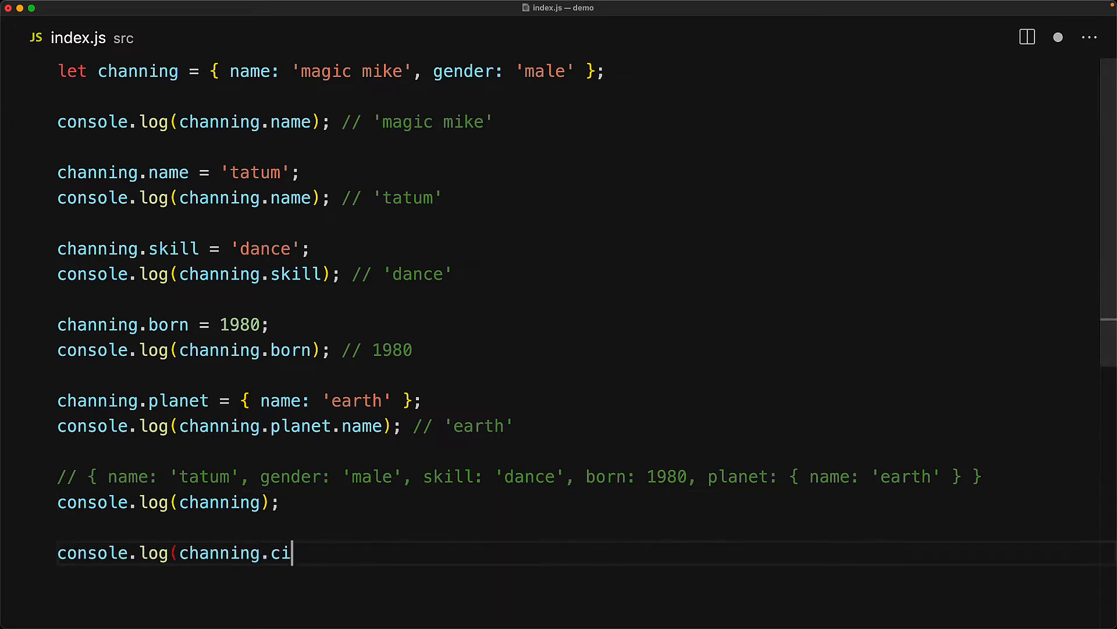
pyautogui.write('tizenship); // undefined')
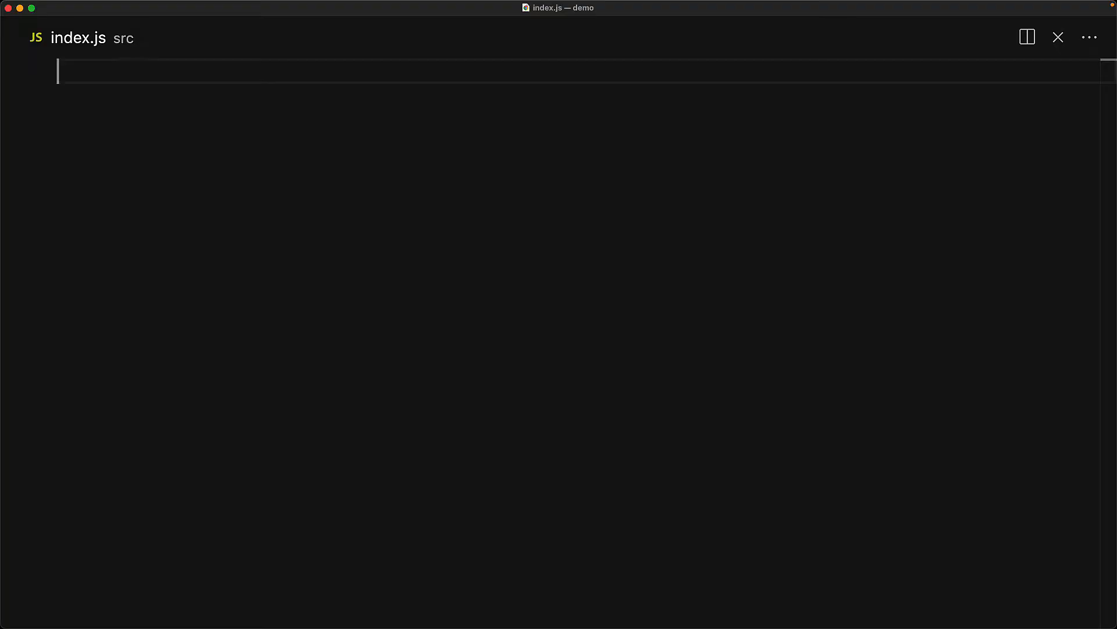
pyautogui.write('/** Objects are mu')
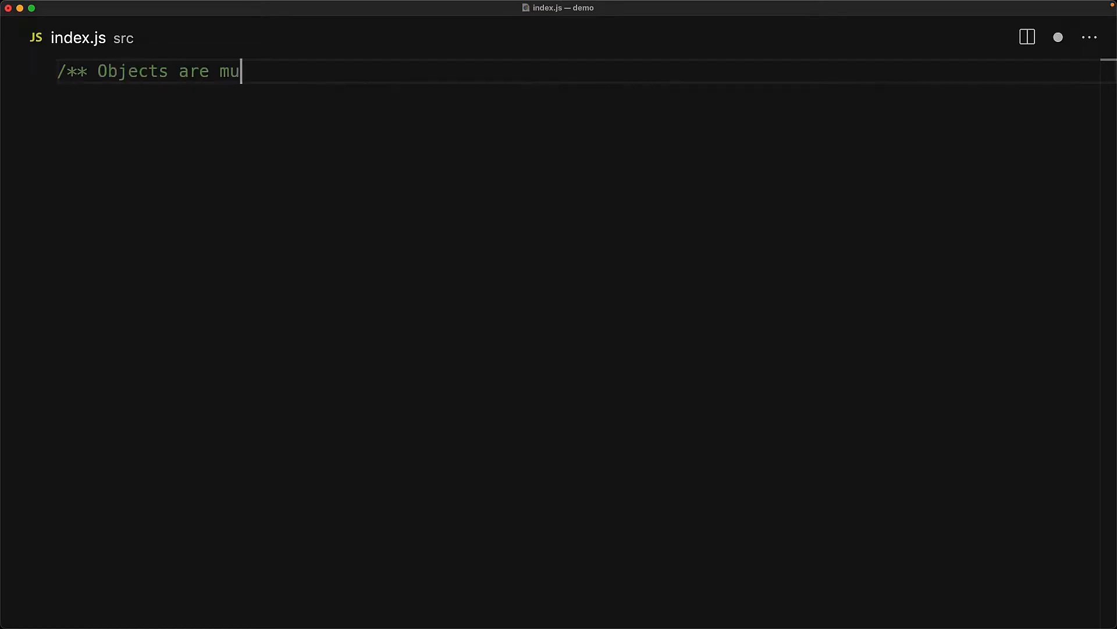
pyautogui.write('table references */')
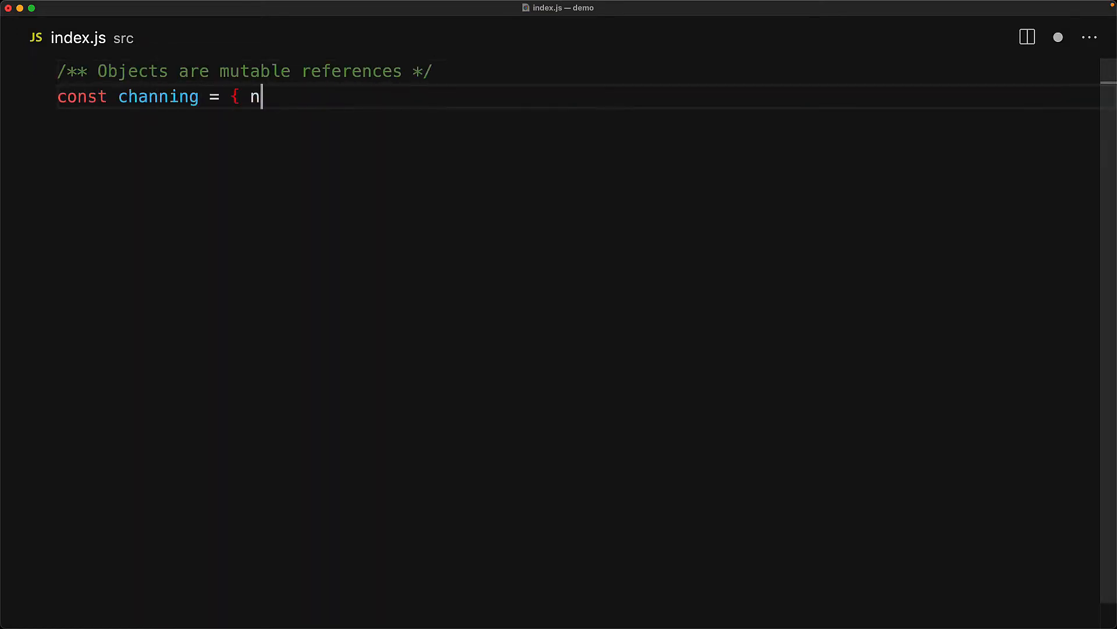
pyautogui.write("ame: 'magic mike' };")
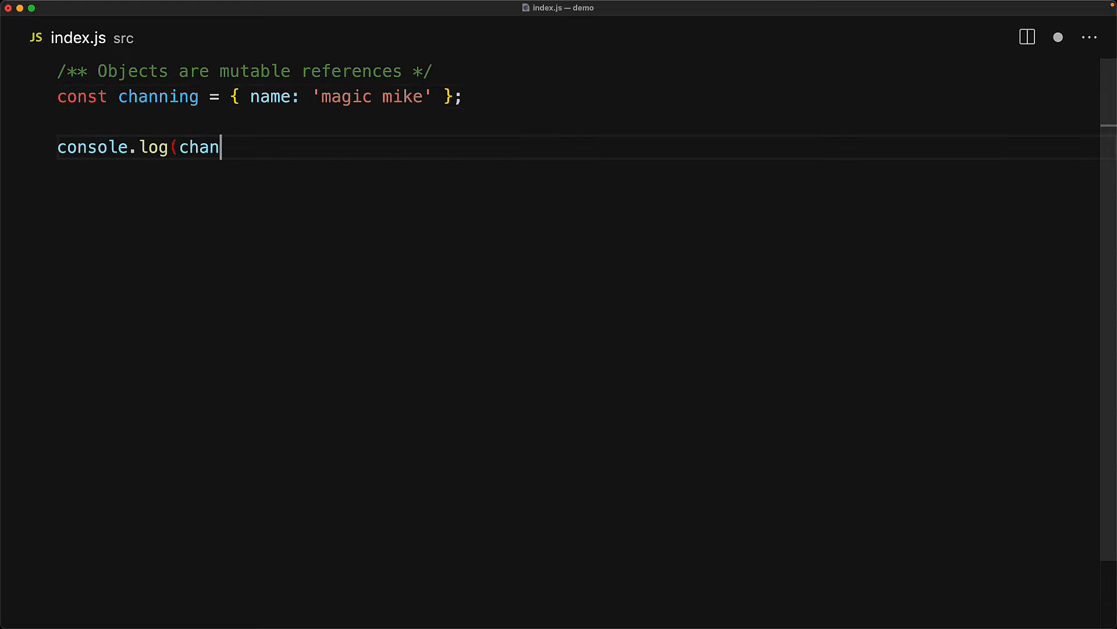
pyautogui.write("ning.name); // 'magic mike'")
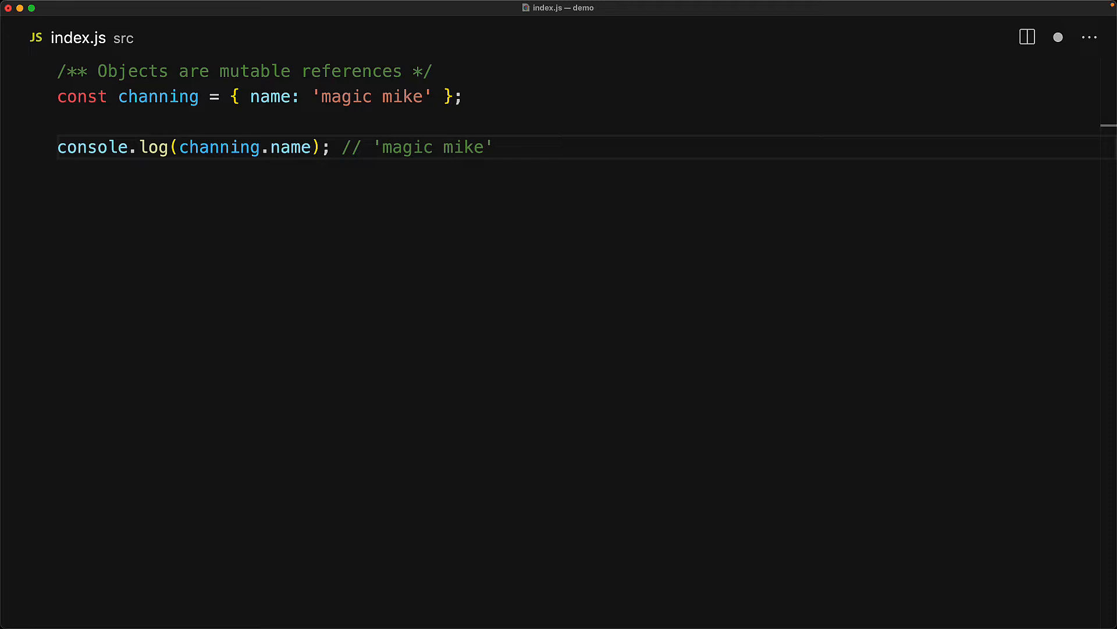
pyautogui.write("channing.name = 'tatum'; // ✅")
pyautogui.write("console.log(channing.name); // 'tatum")
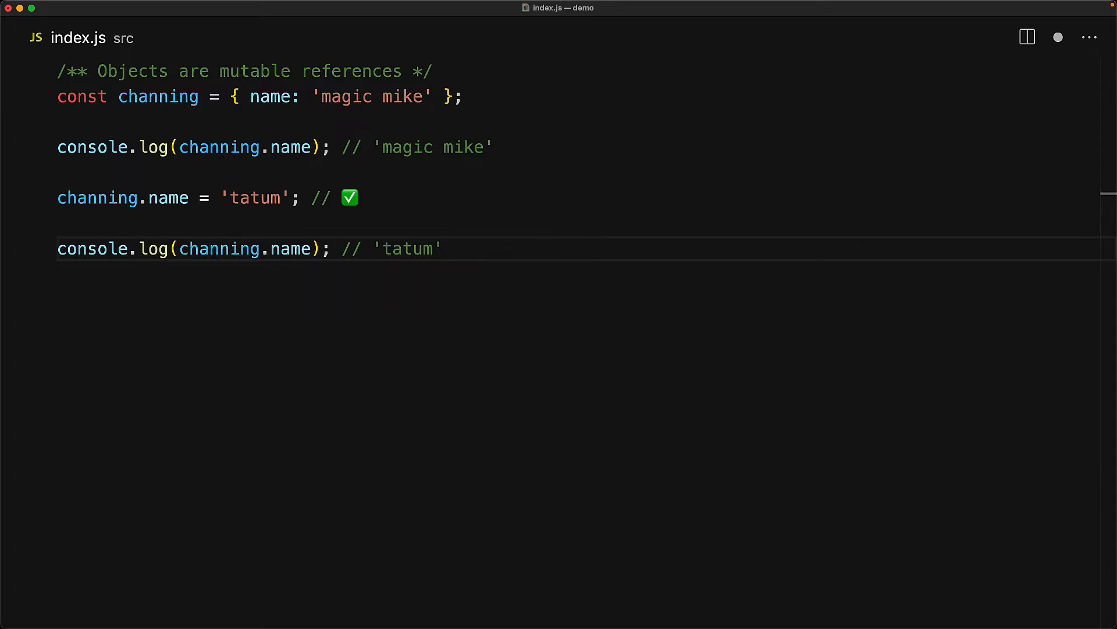
pyautogui.write("channing = { name: 'tatum' }; // ❌ ERROR: cannot reassign const")
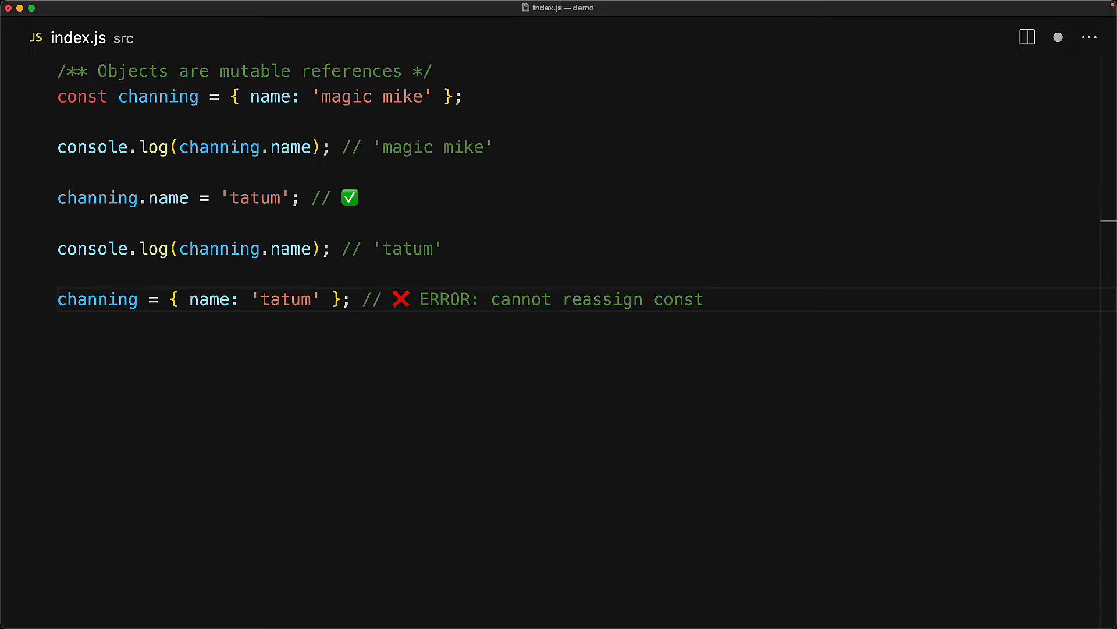
pyautogui.write('/** Simple primitives are immutable values */')
pyautogui.write('console.log(person); // cha')
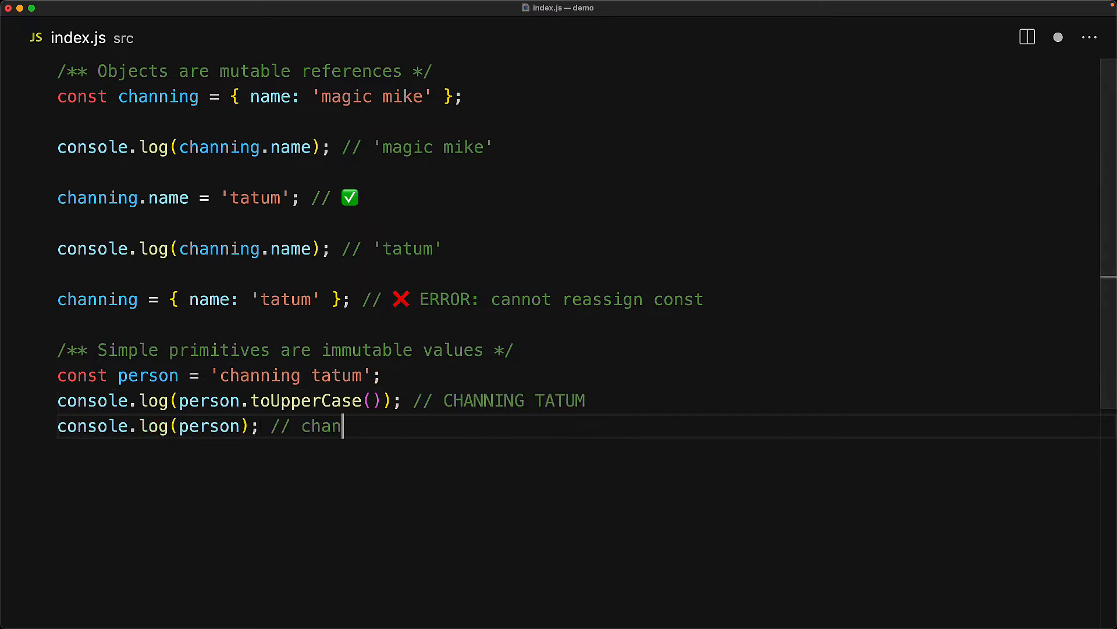
pyautogui.write('ning tatum')
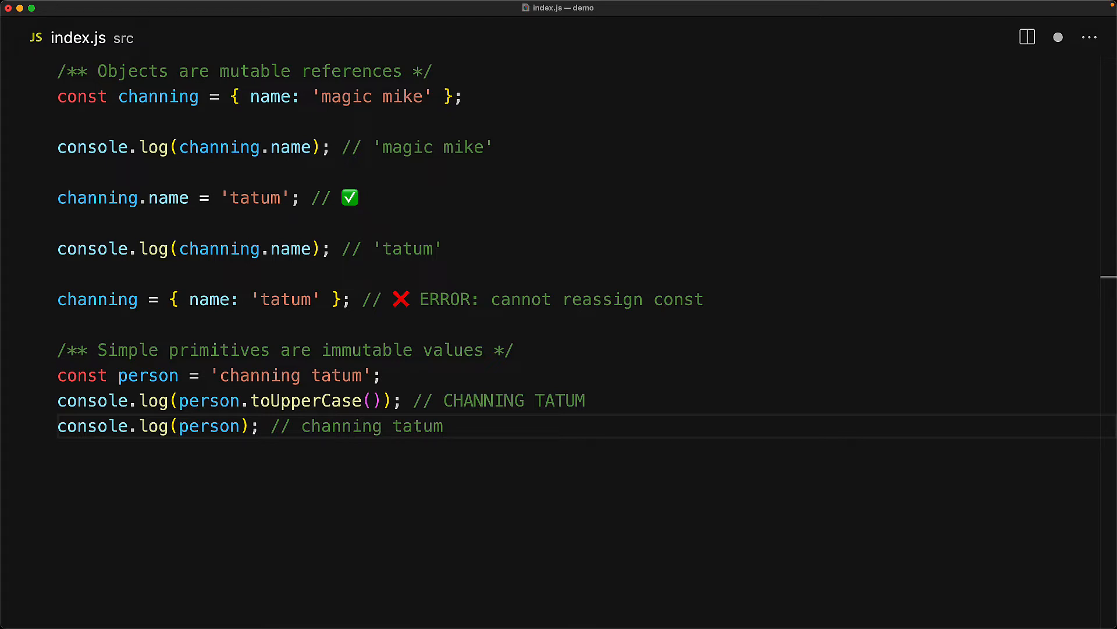
pyautogui.write("person = 'channing'; // ❌ ERROR: cannot reassign const")
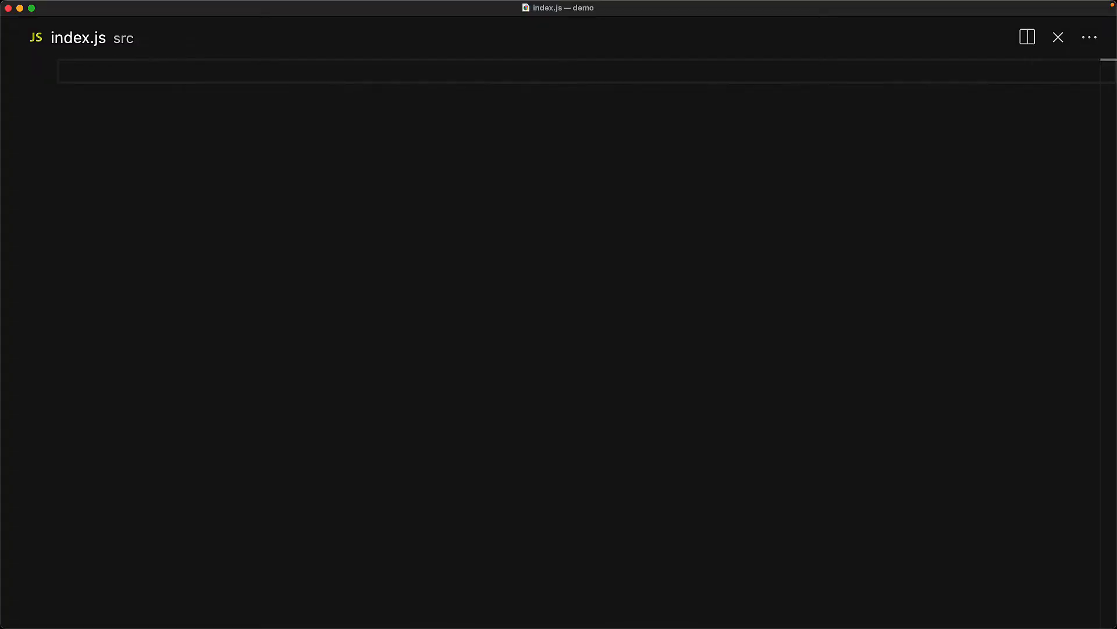
pyautogui.write('c')
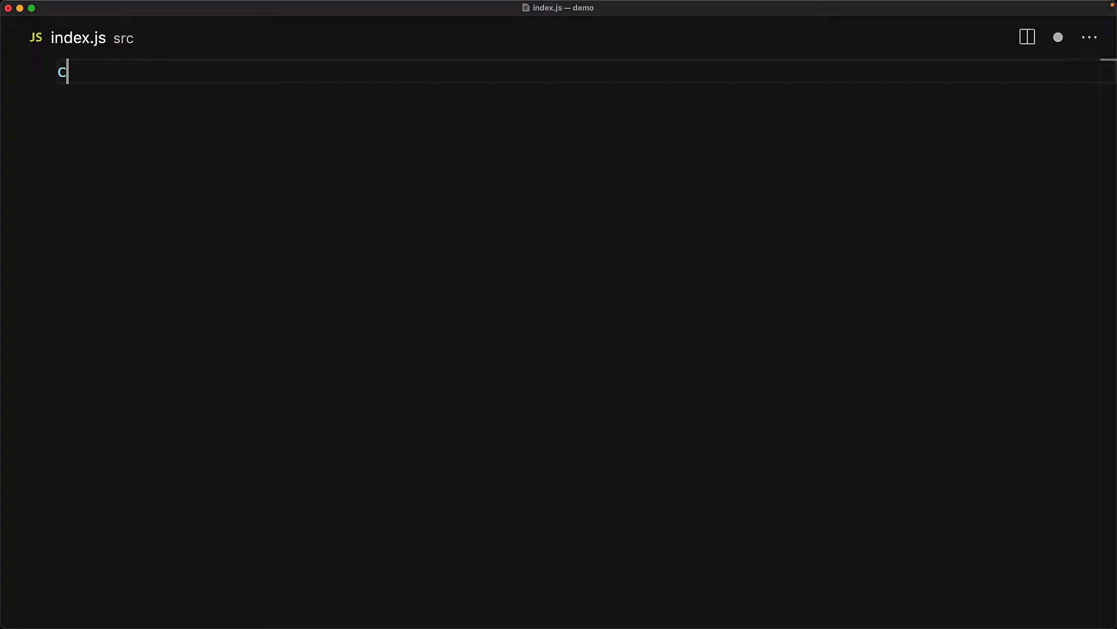
pyautogui.write("onst diet = 'food';")
pyautogui.write("name: 'martian',")
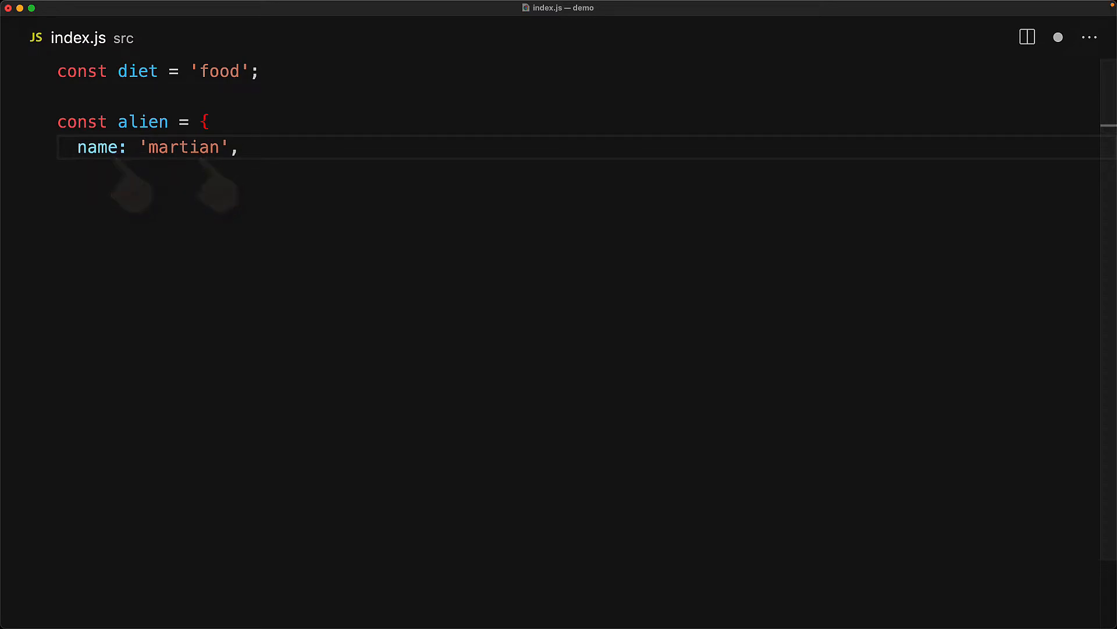
pyautogui.write("'age': 100, // `age: 100` is the same")
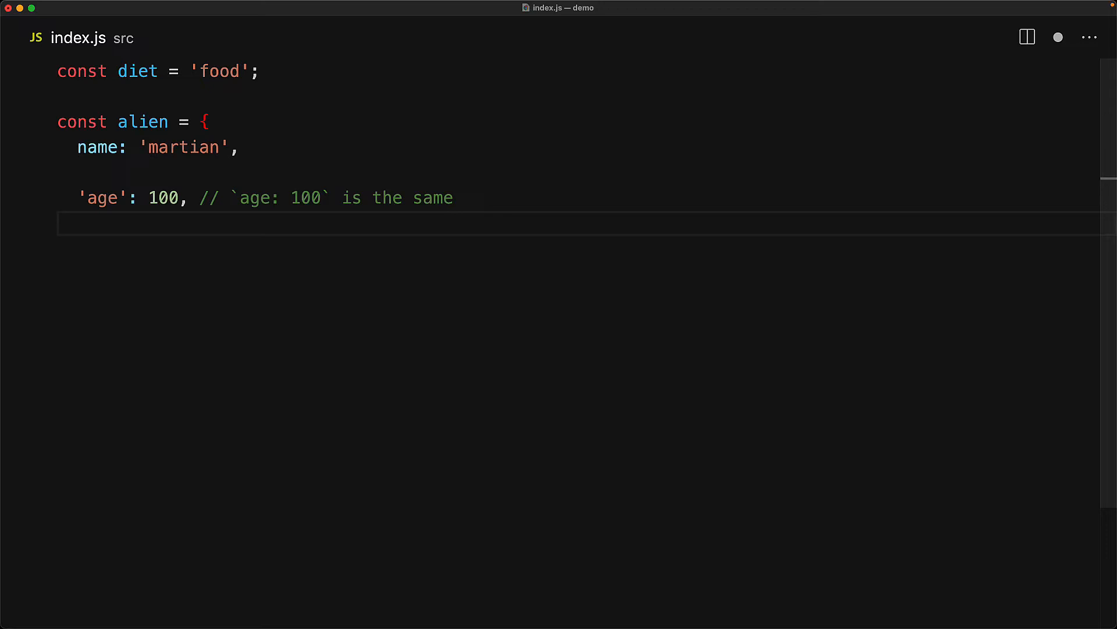
pyautogui.write("'current-status': 'alive',")
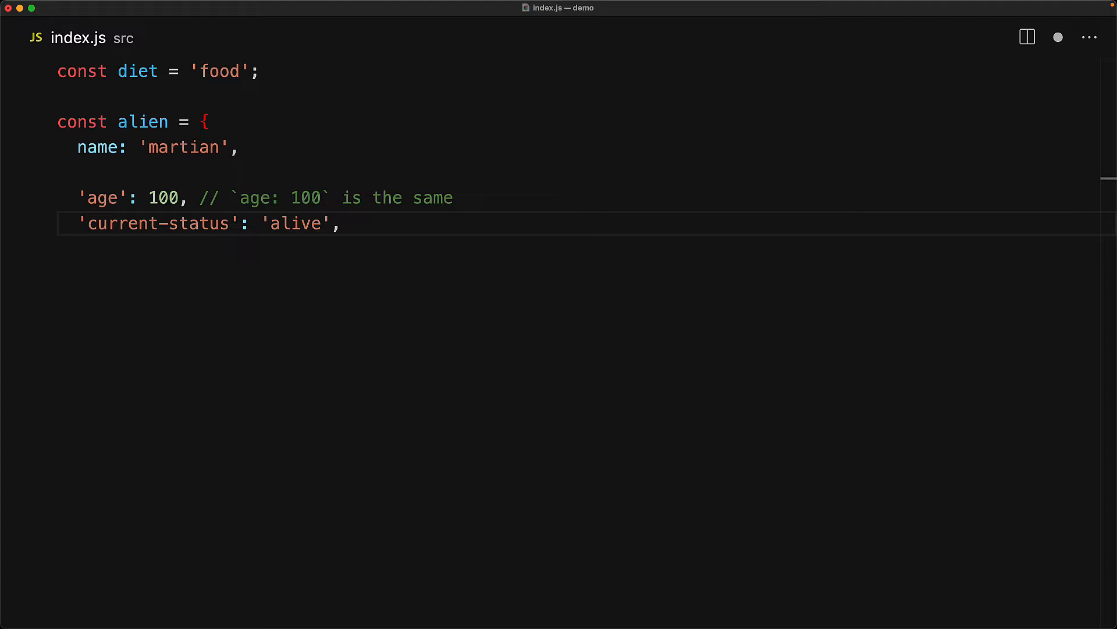
pyautogui.write("['home' + 'planet']: 'Mars', // `homeplanet: 'Mars'` is")
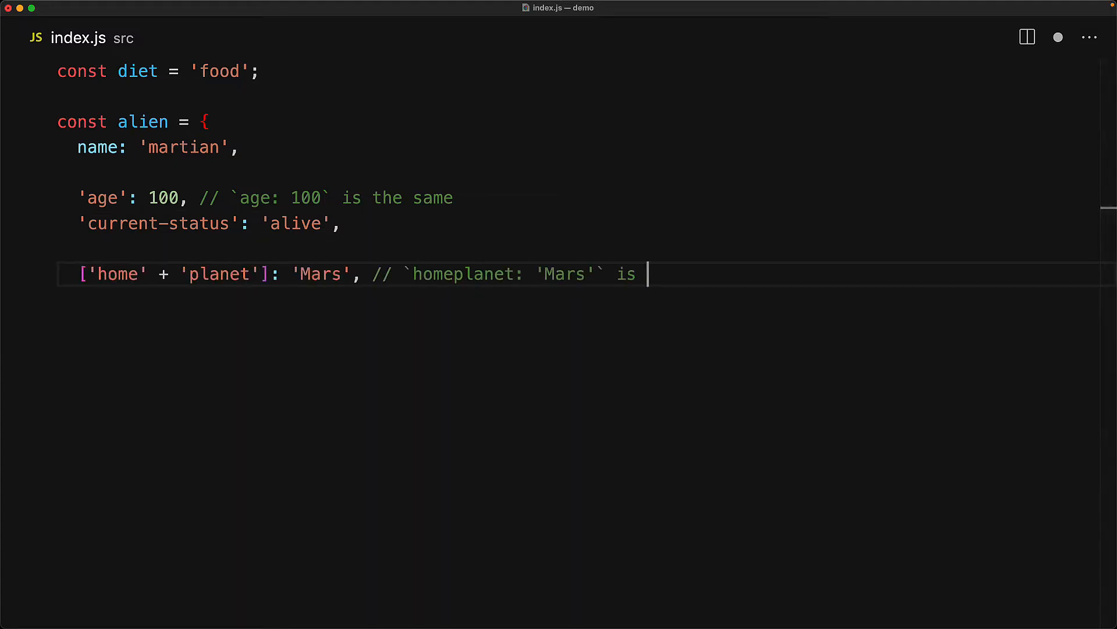
pyautogui.write('the same')
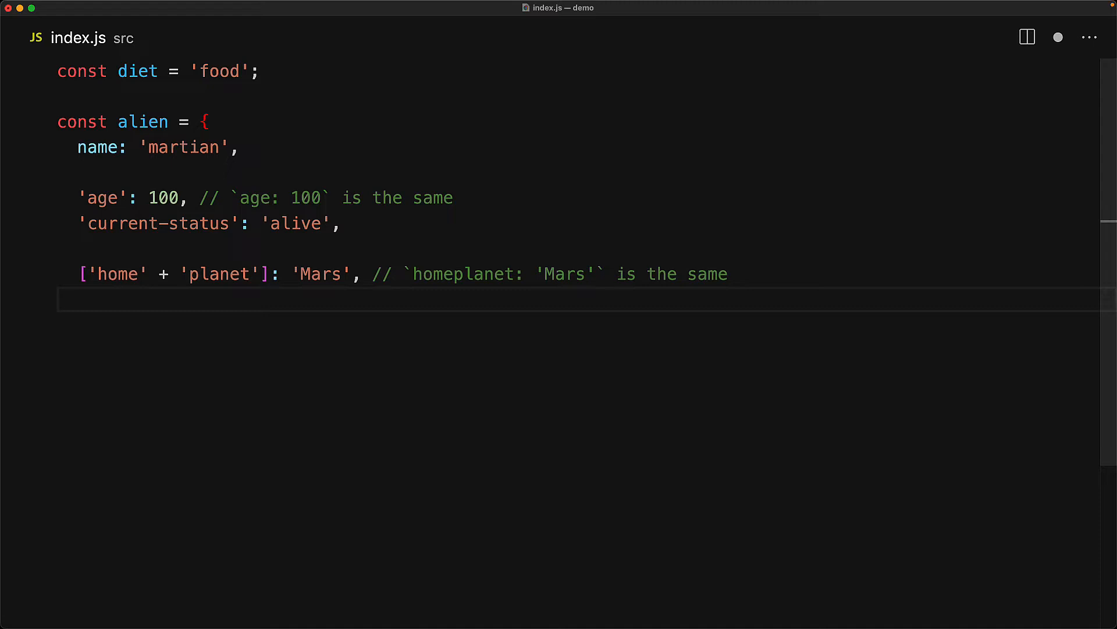
pyautogui.write("['favorite' + diet]: 'pizza', // `favoritefood:")
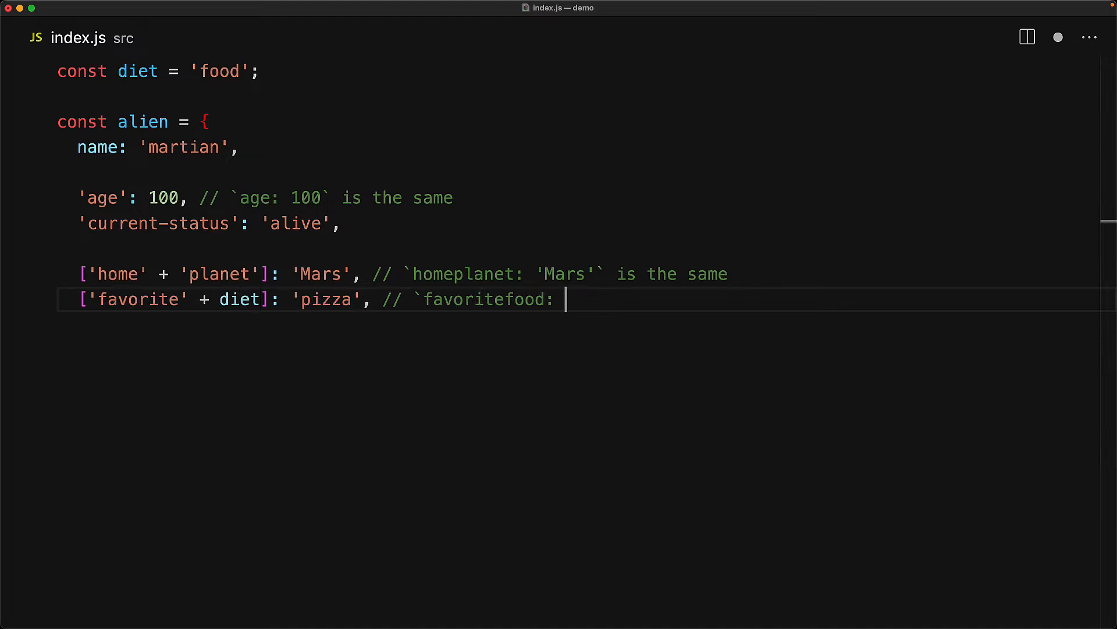
pyautogui.write("'pizza'` is the same")
pyautogui.write('};')
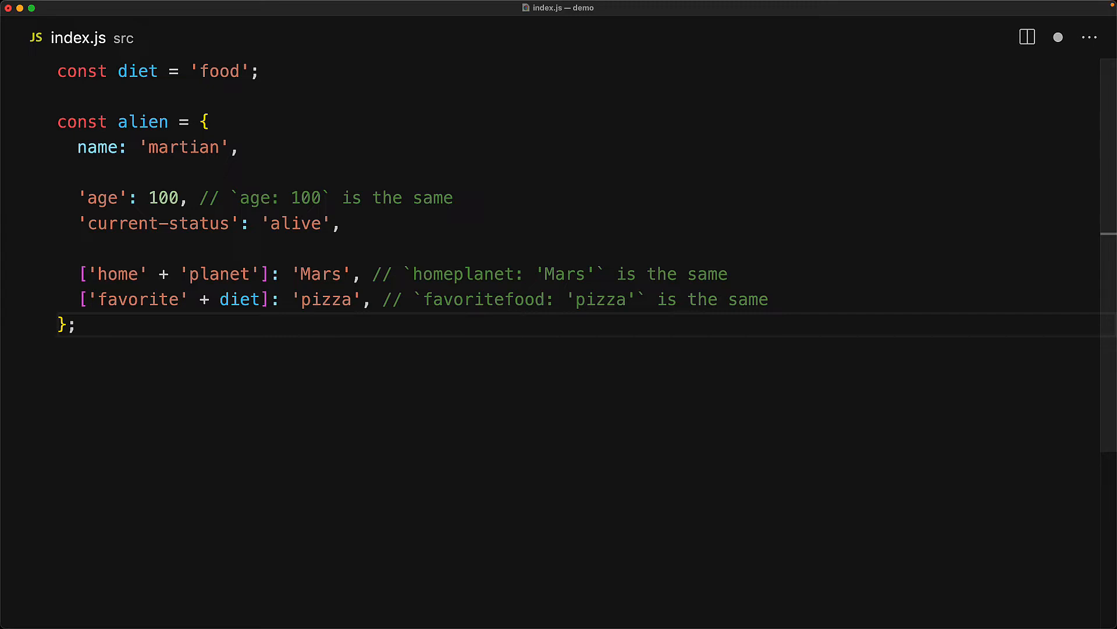
pyautogui.write('console.log(alien')
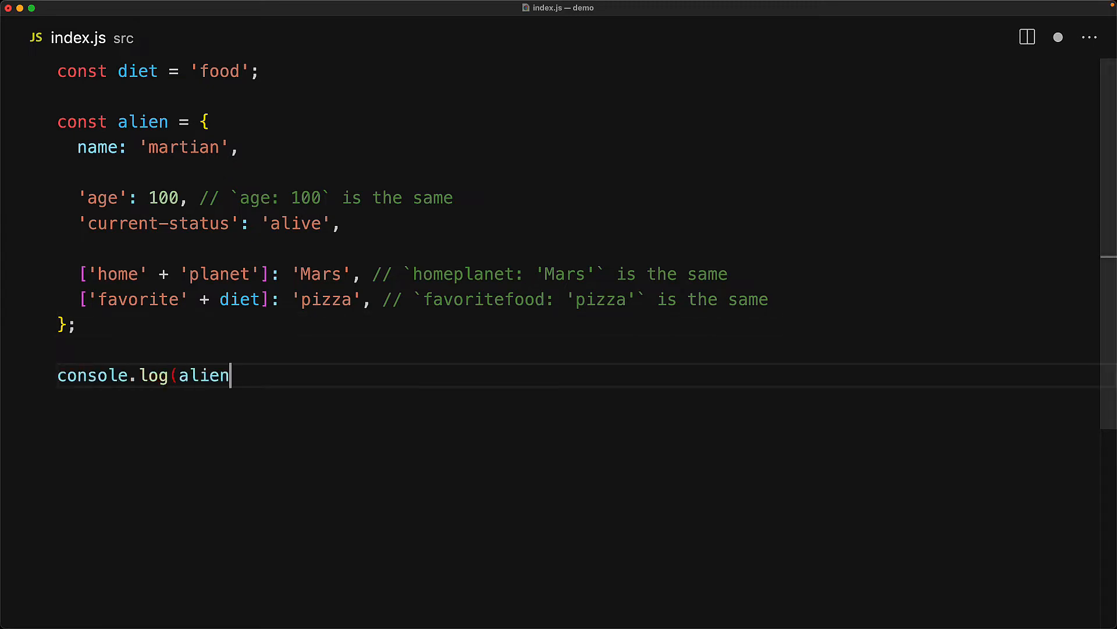
pyautogui.write(".name); // 'martian'")
pyautogui.write("alien.name = 'martin';")
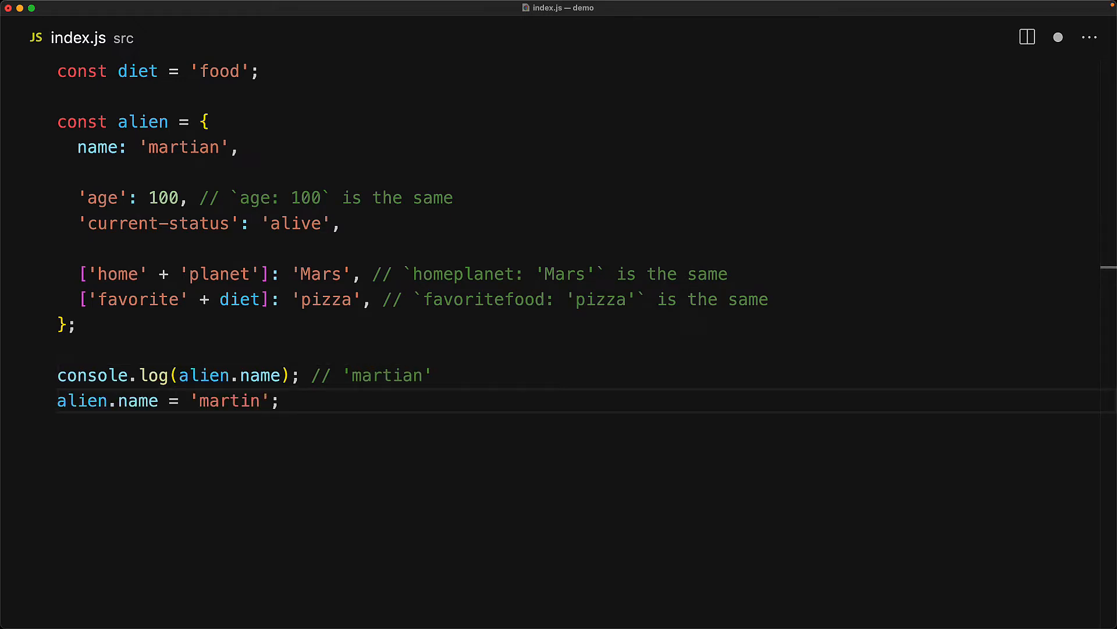
pyautogui.write("console.log(alien['name']); // 'martin'")
pyautogui.write("alien['name'] = 'allen';")
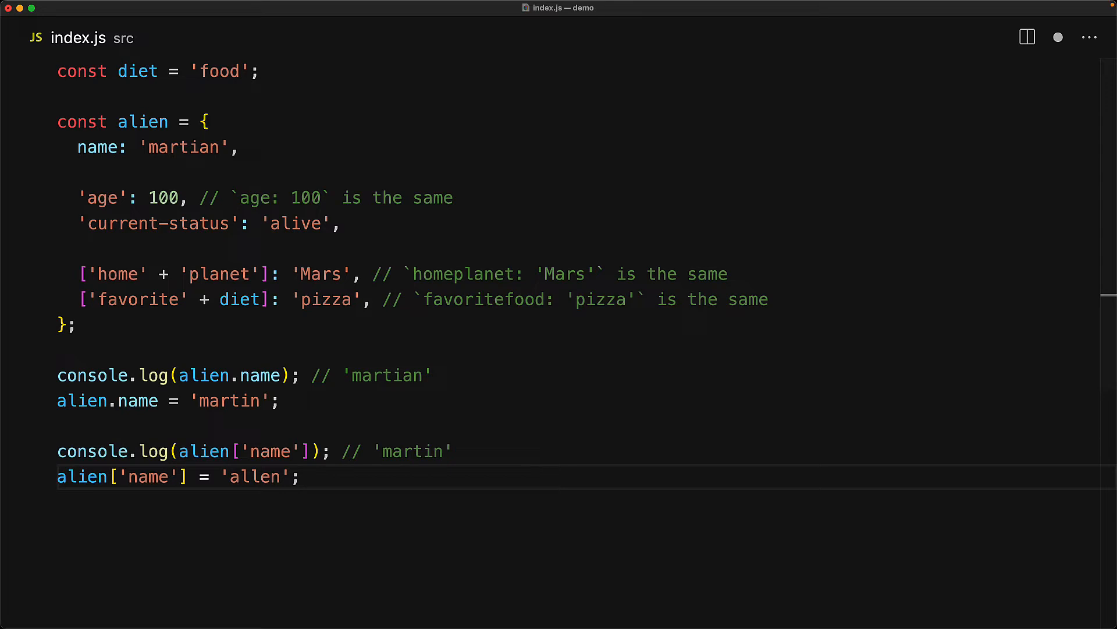
pyautogui.write('console.log(al')
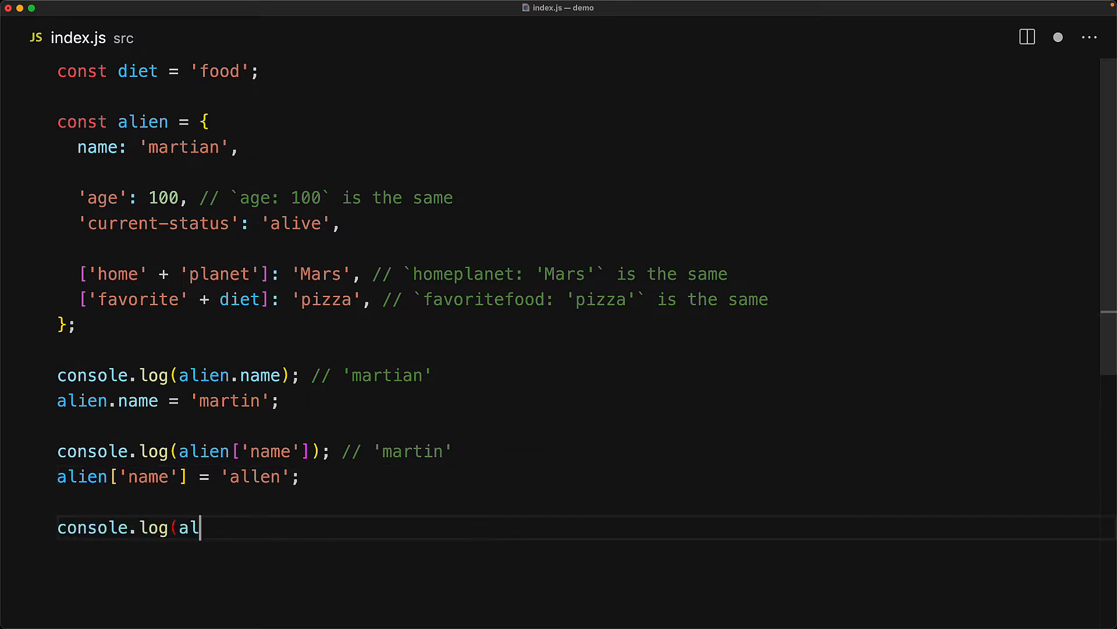
pyautogui.write("ien['current-status']); // 'alive'")
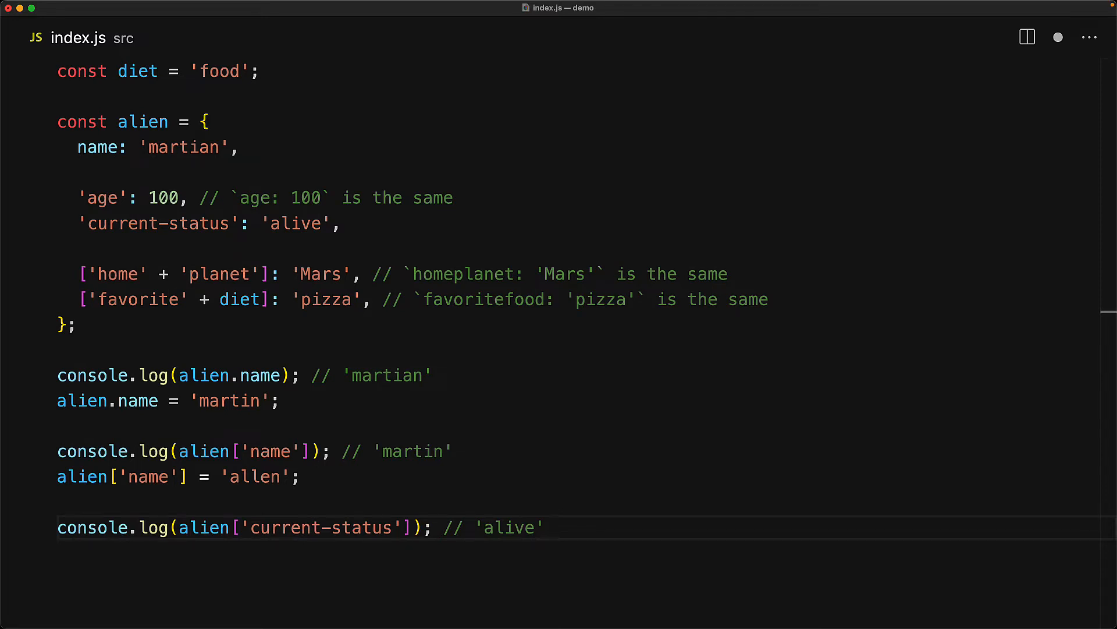
pyautogui.write("console.log(alien['favorite'] + di")
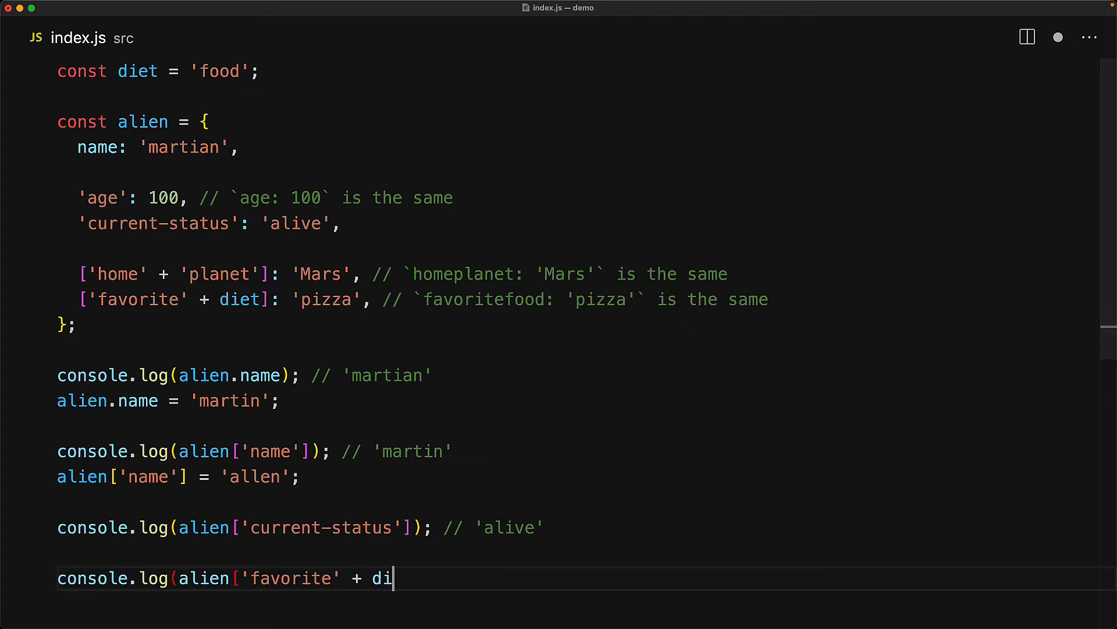
pyautogui.write("et]); // 'pizza'")
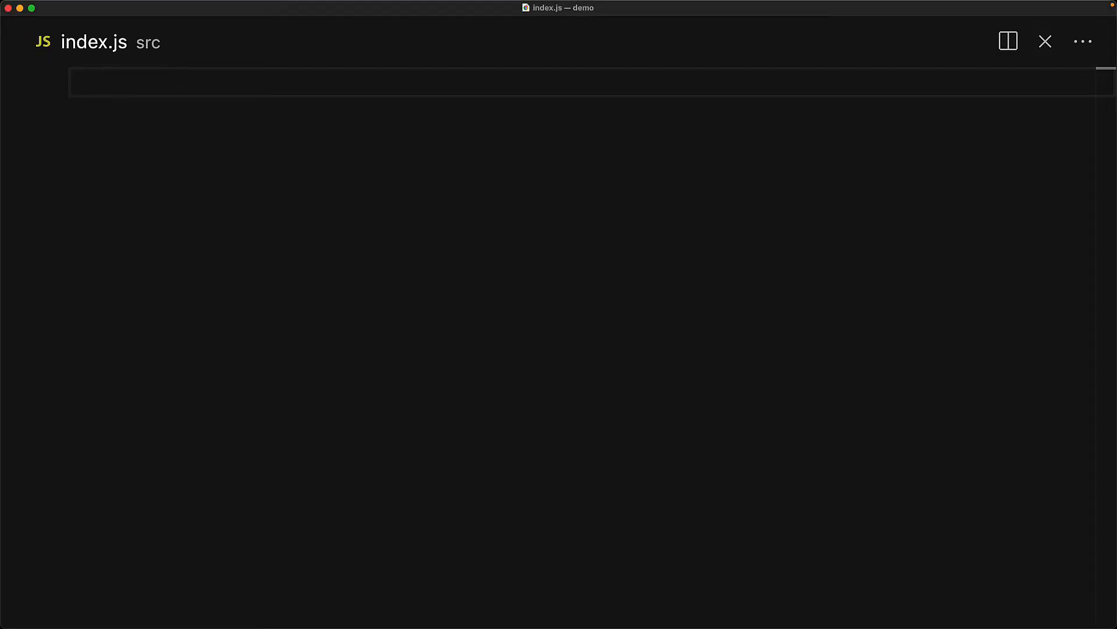
pyautogui.write('const digits = {')
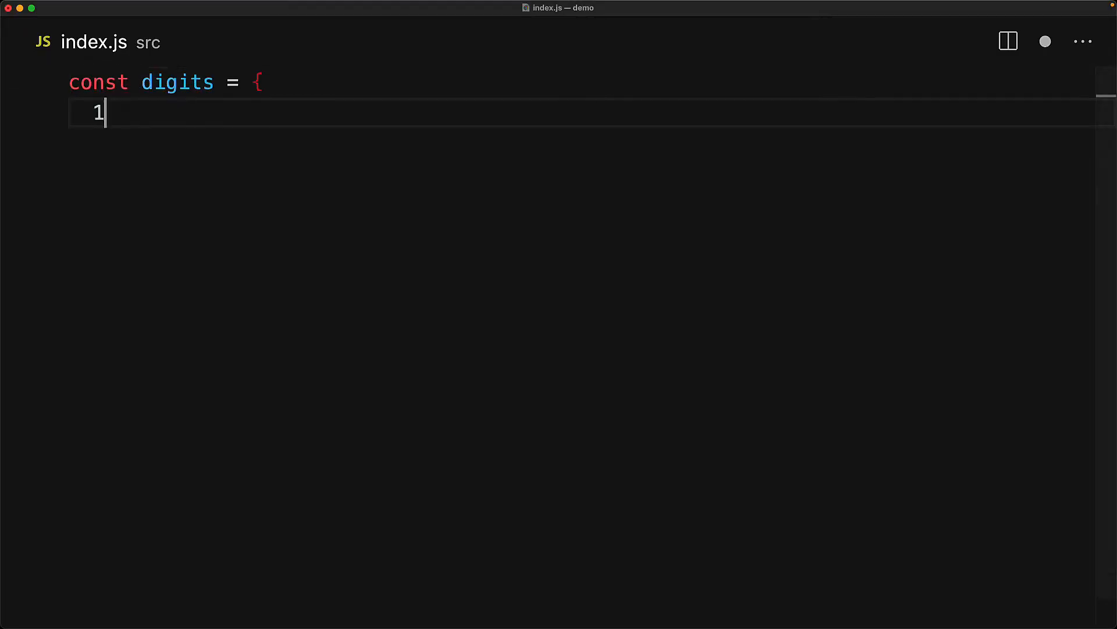
pyautogui.write(": 'one',")
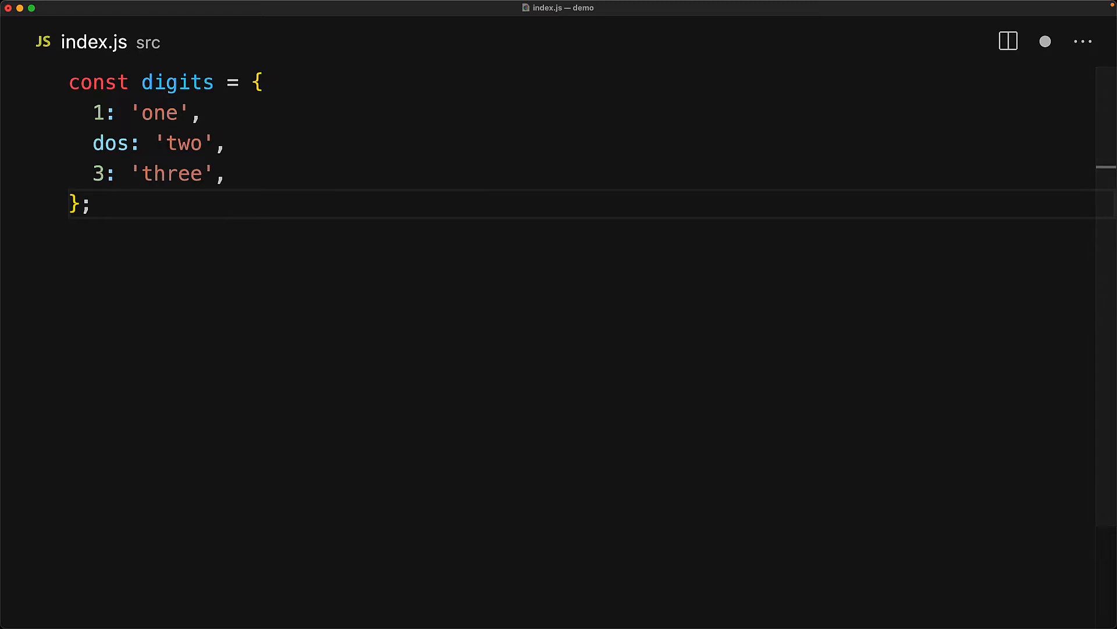
pyautogui.write("console.log(digits.dos); // 'two")
pyautogui.write("console.log(digits['1']); // 'one")
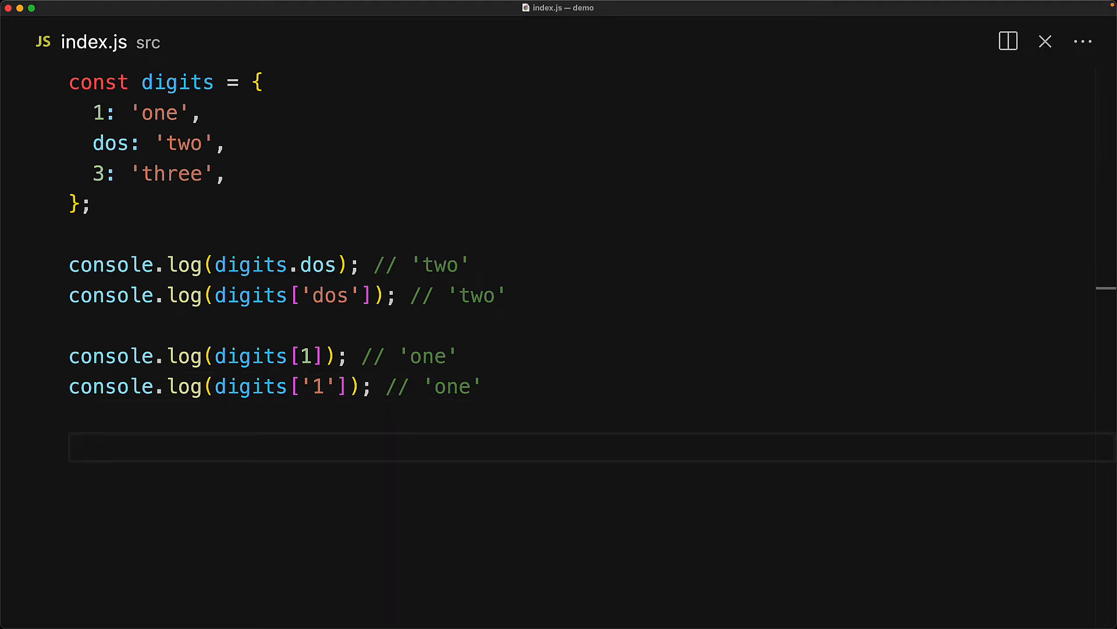
pyautogui.write("digits[1] = 'uno';")
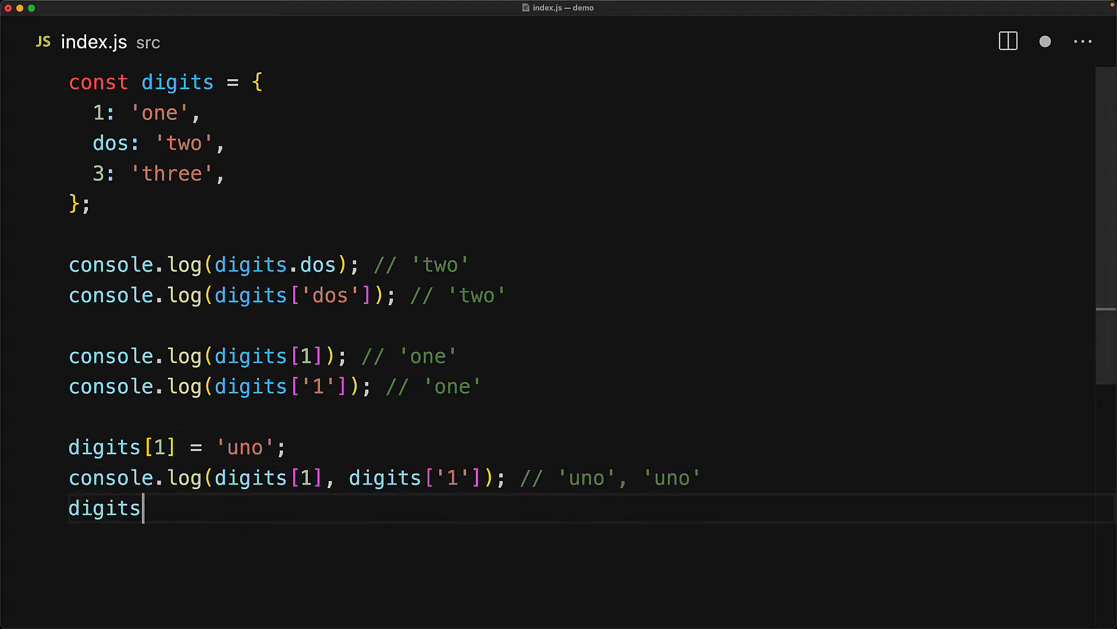
pyautogui.write("['1'] = 'ONE';")
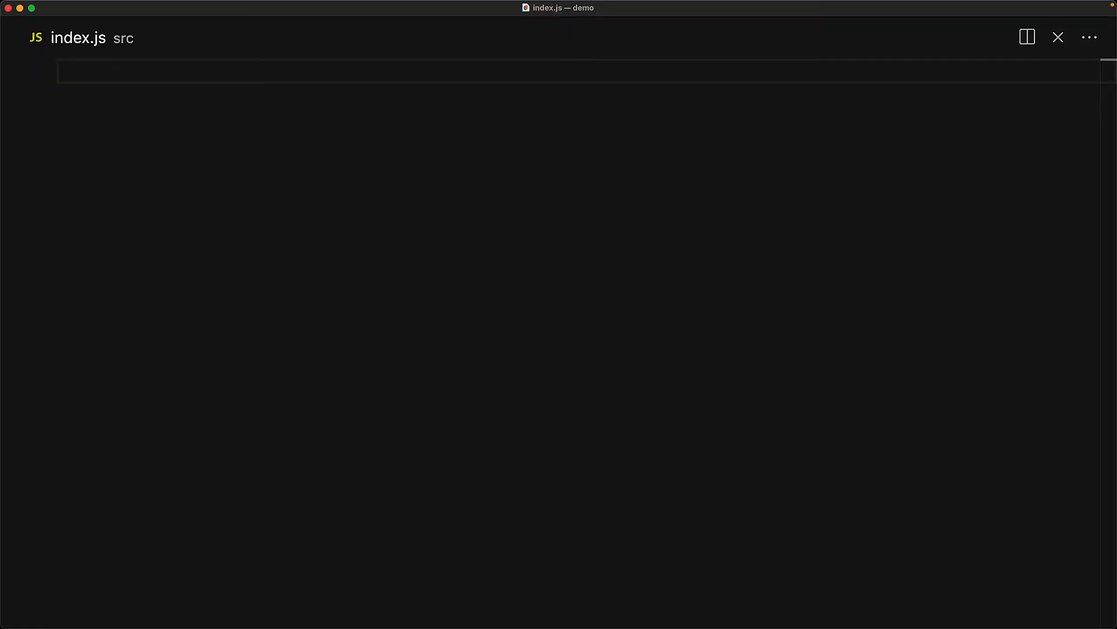
pyautogui.write("const personA = { name: 'John Doe' };")
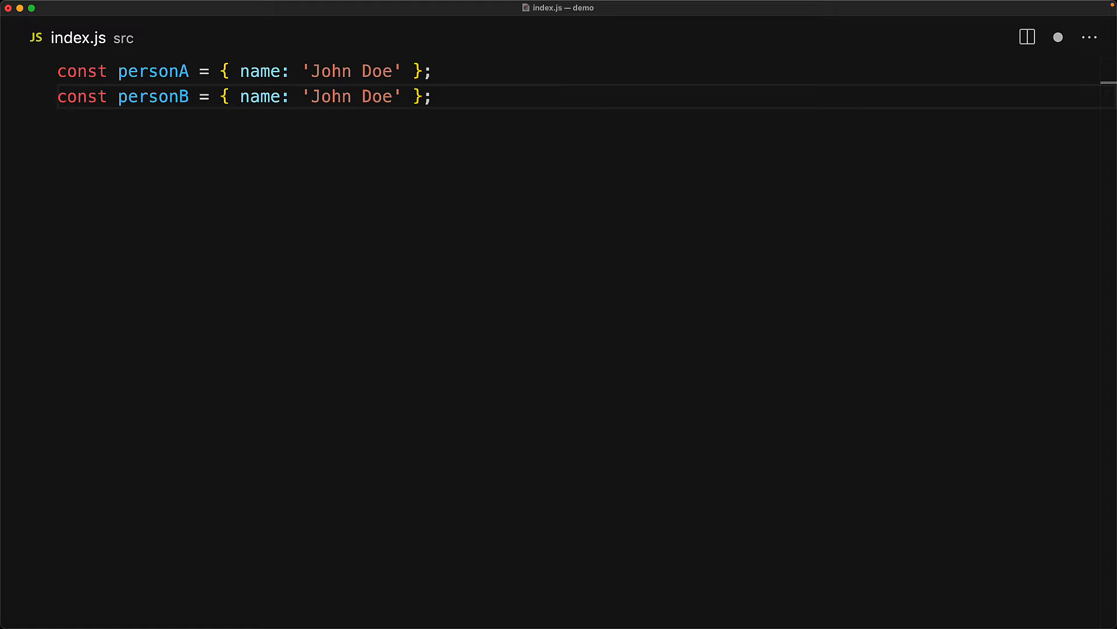
pyautogui.write('console.')
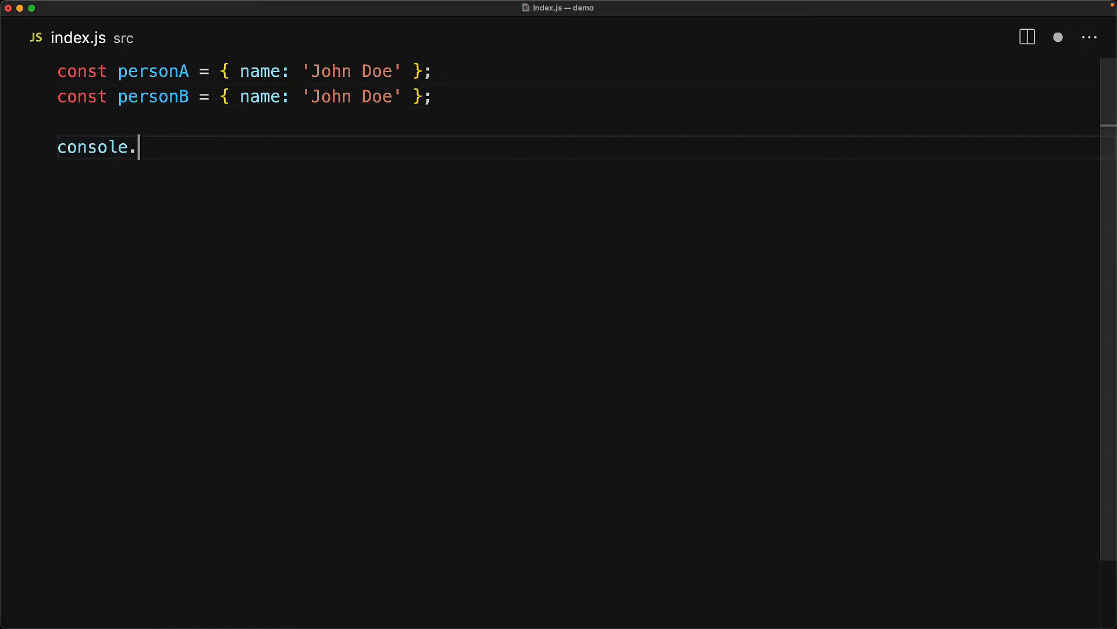
pyautogui.write('log(personA === personB); // false')
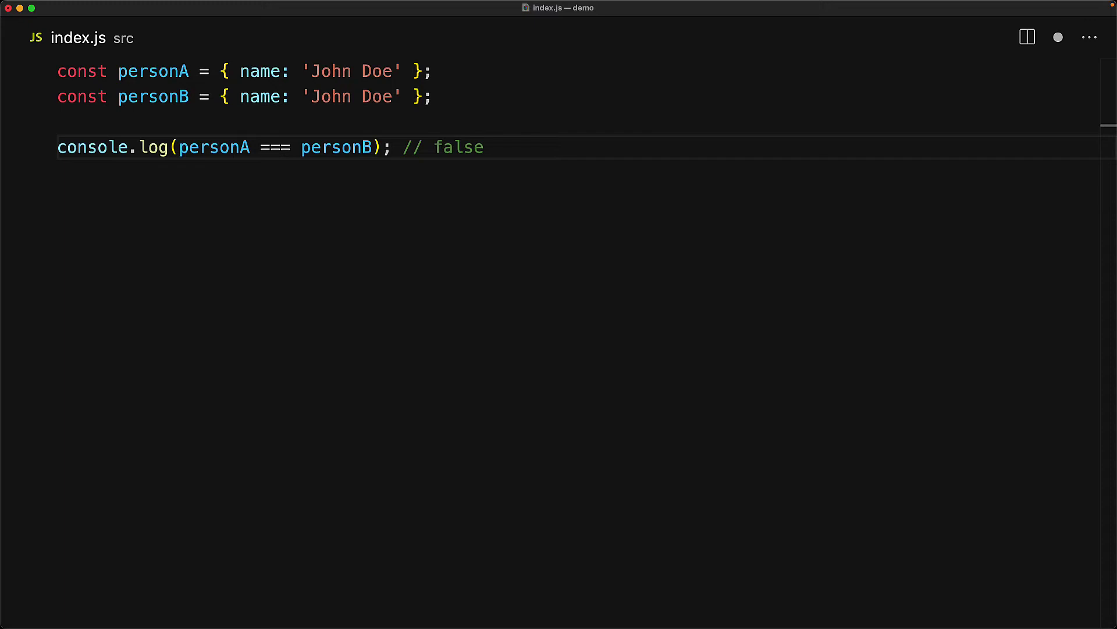
pyautogui.write('console.log(personA === personA); // true')
pyautogui.write('console.log(personB === personB); // true')
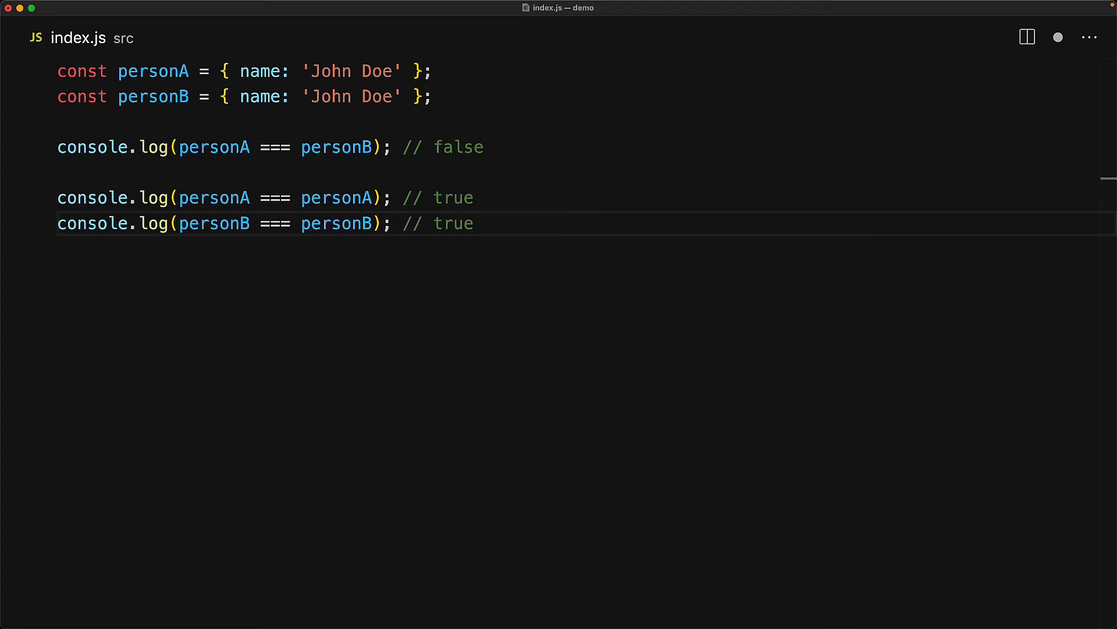
pyautogui.write('const personC = personA;')
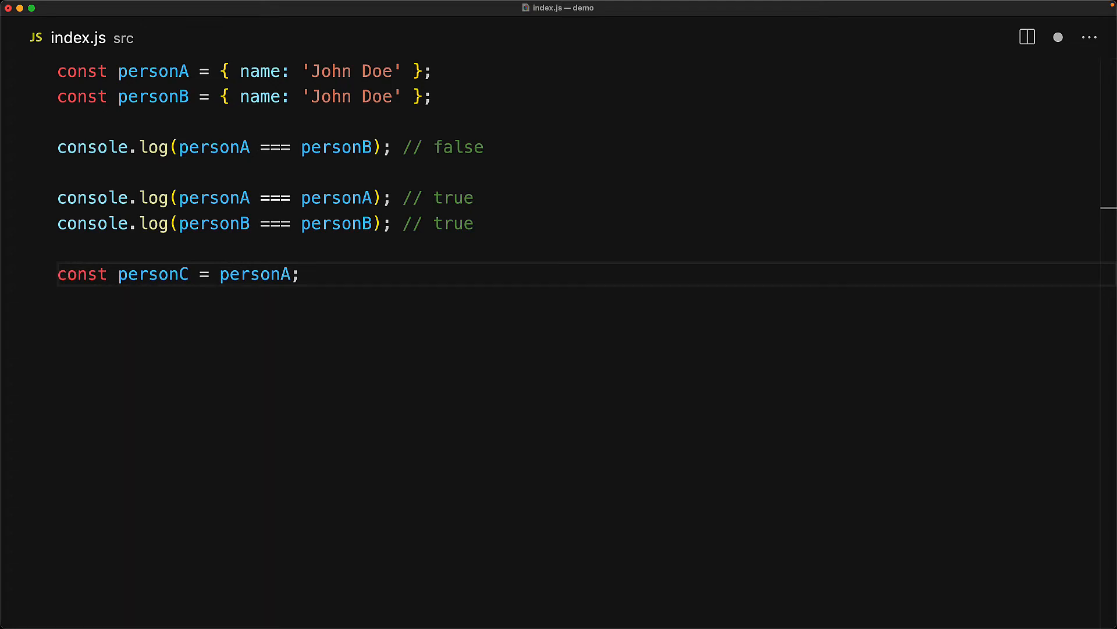
pyautogui.write('console.log(personC === personA); // true')
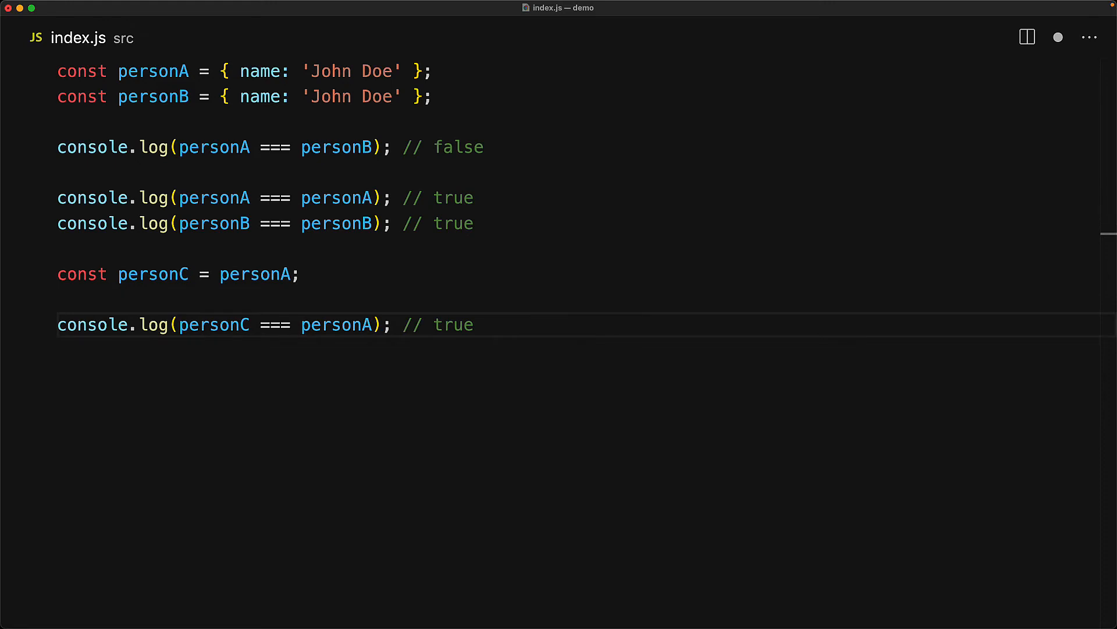
pyautogui.write("personC.name = 'Jane Doe';")
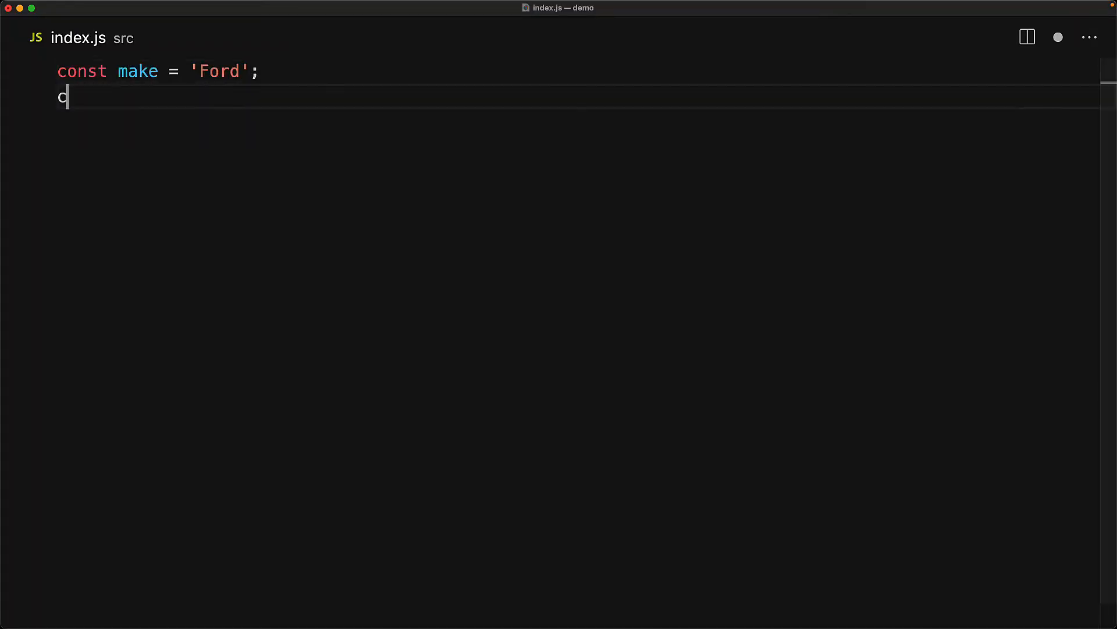
pyautogui.write("onst model = 'Mustang';")
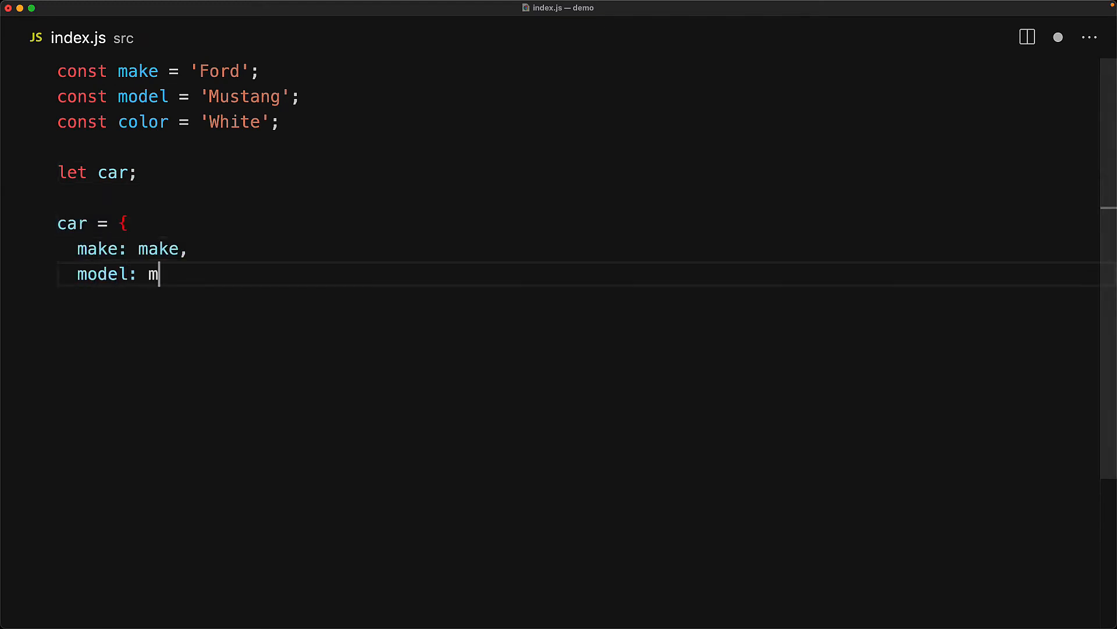
pyautogui.write('odel,')
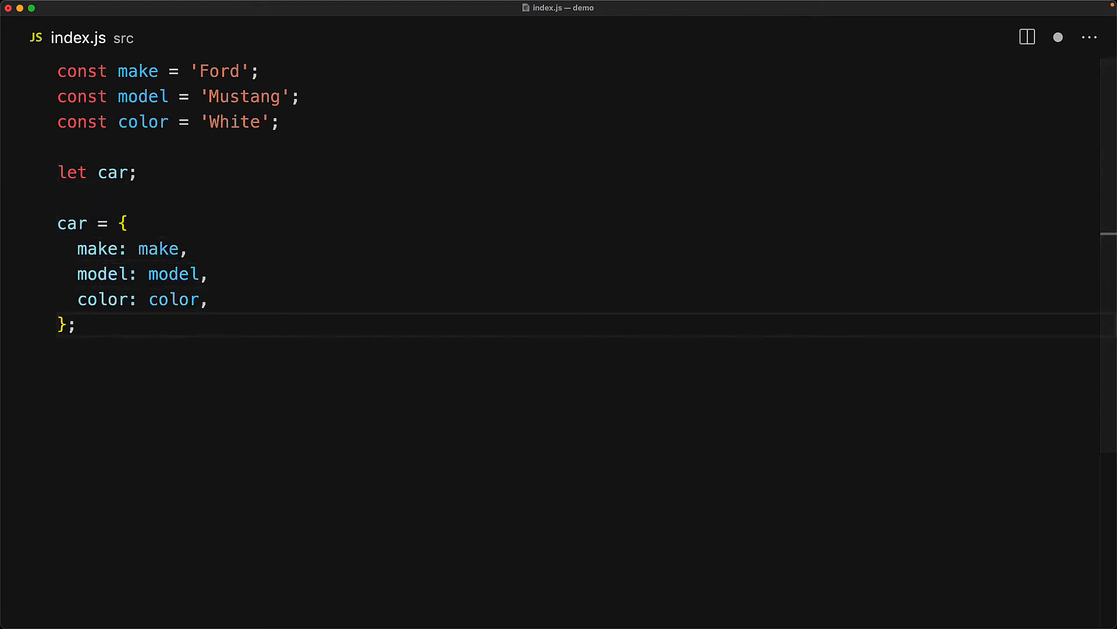
pyautogui.moveTo(210, 256)
pyautogui.write('x')
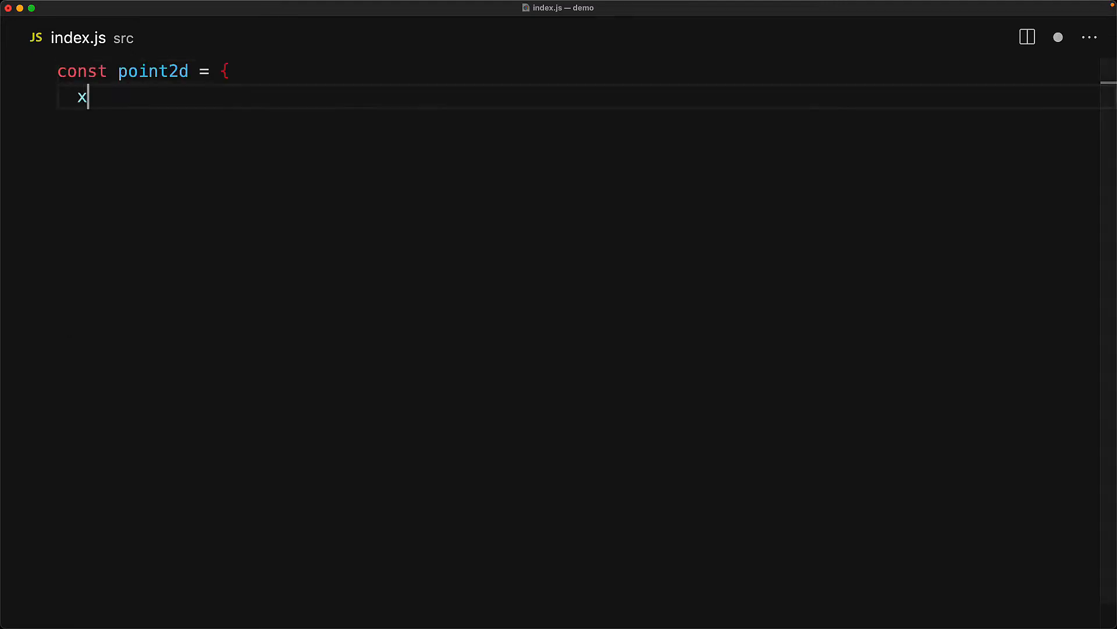
pyautogui.write(': 0,')
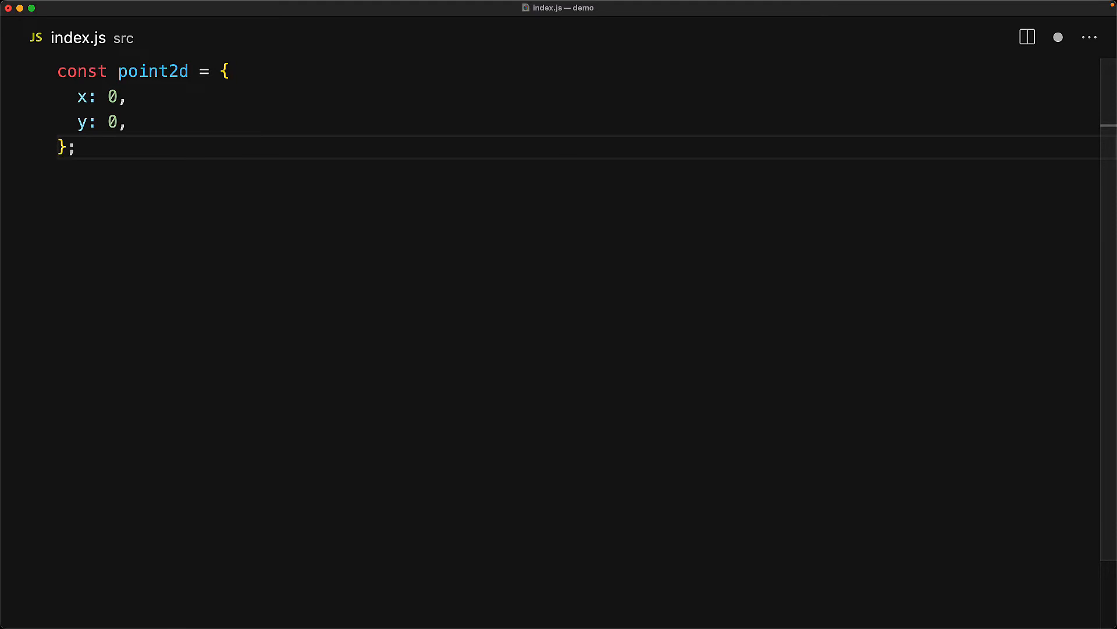
pyautogui.write('let point3d;')
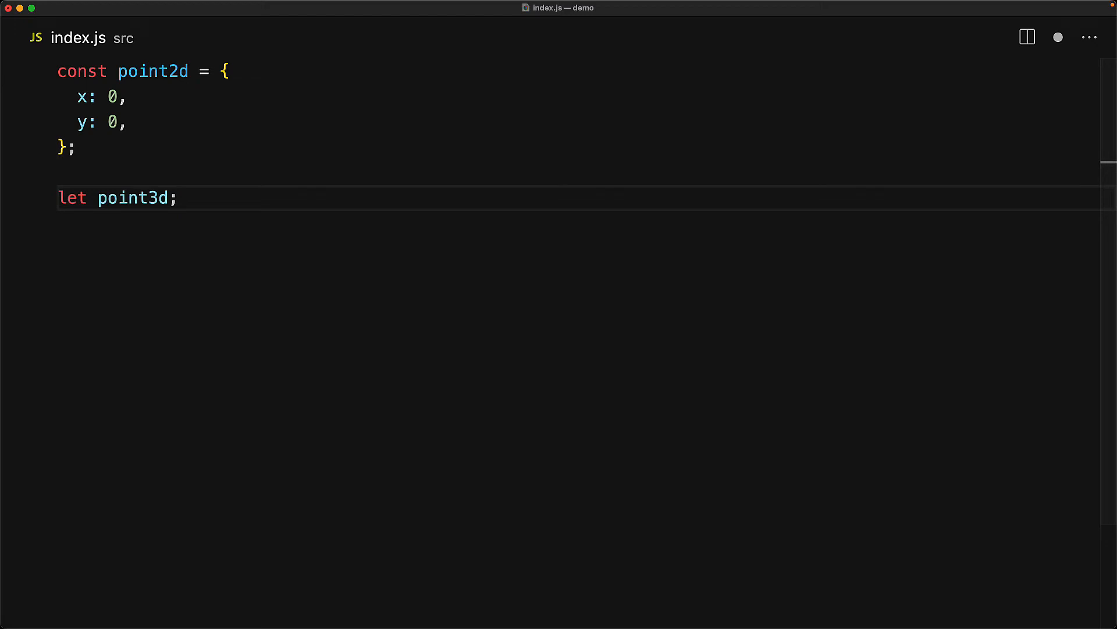
pyautogui.write('point3d = {')
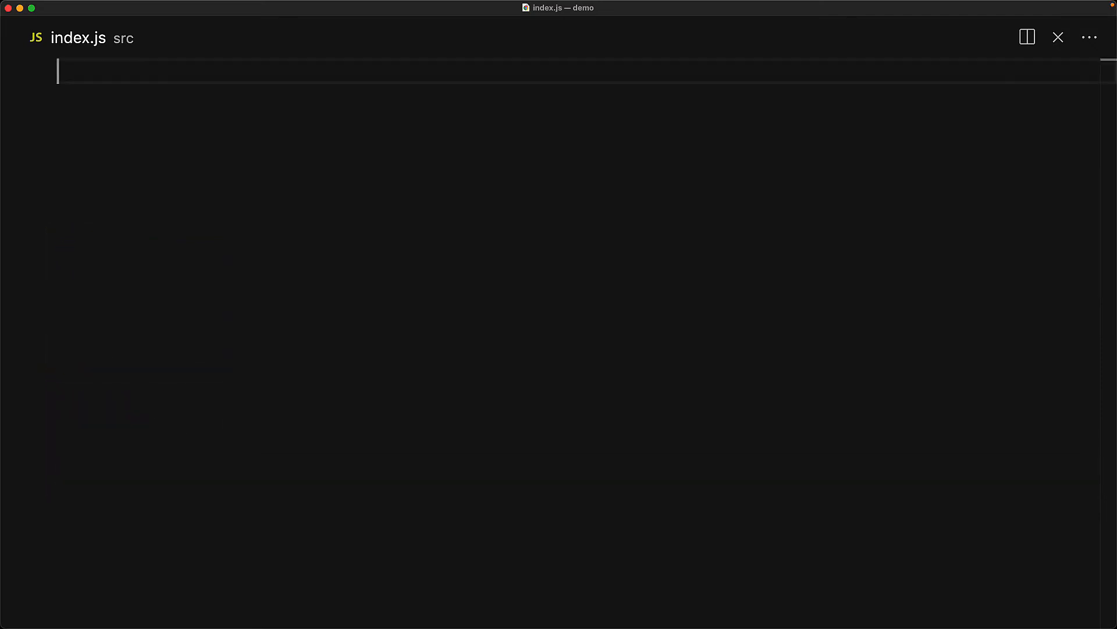
pyautogui.write('let taskPending = {')
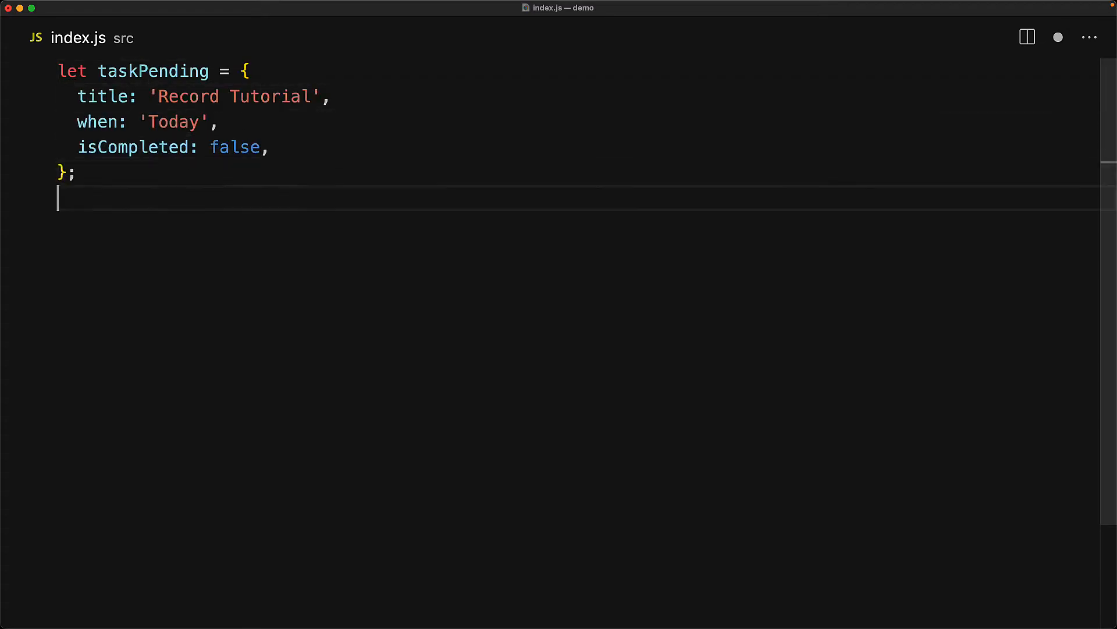
pyautogui.write('let taskCompleted;')
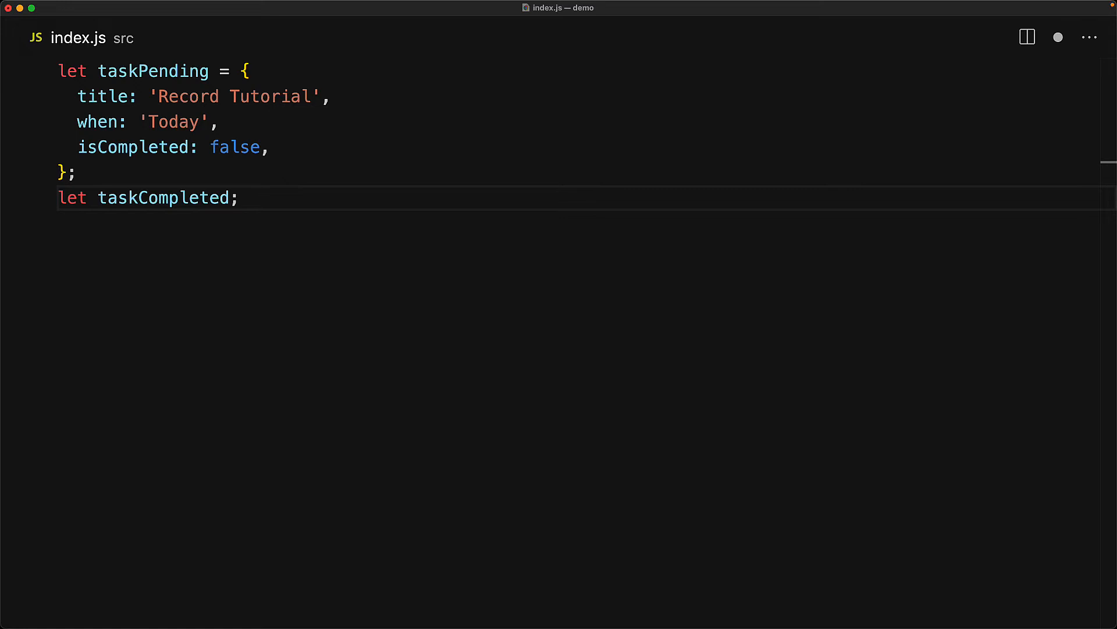
pyautogui.write('taskCompleted = {\\n  ...taskPending,\\n  isCompleted: true,\\n}')
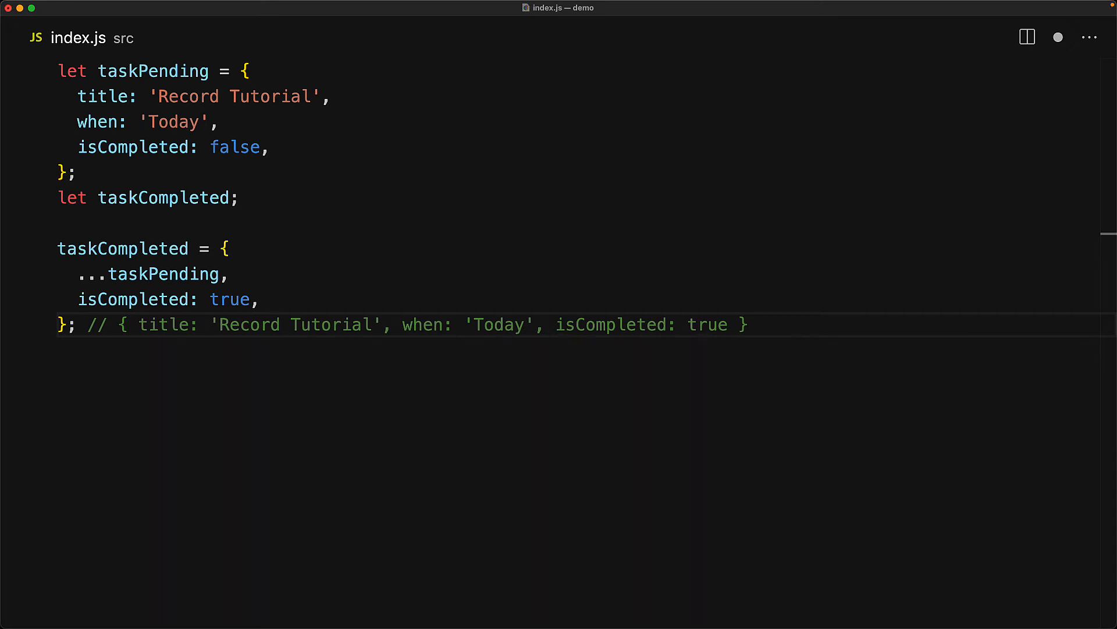
pyautogui.write('taskCompleted = {')
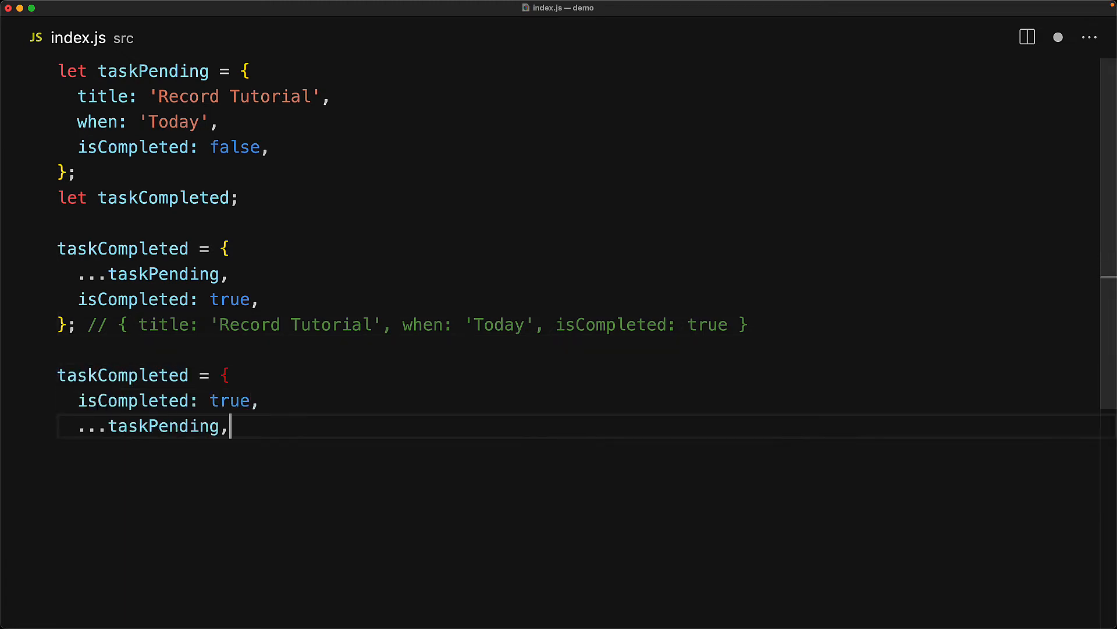
pyautogui.write("}; // { title: 'Record Tutorial', when: 'Today', isCompleted: false }")
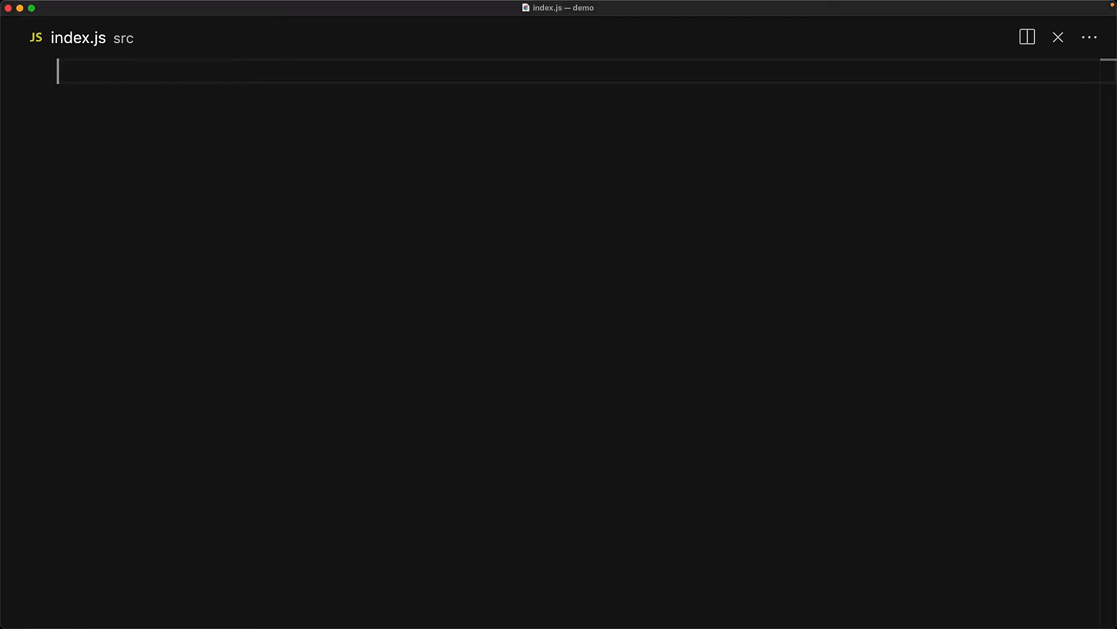
pyautogui.write('let point = { x:')
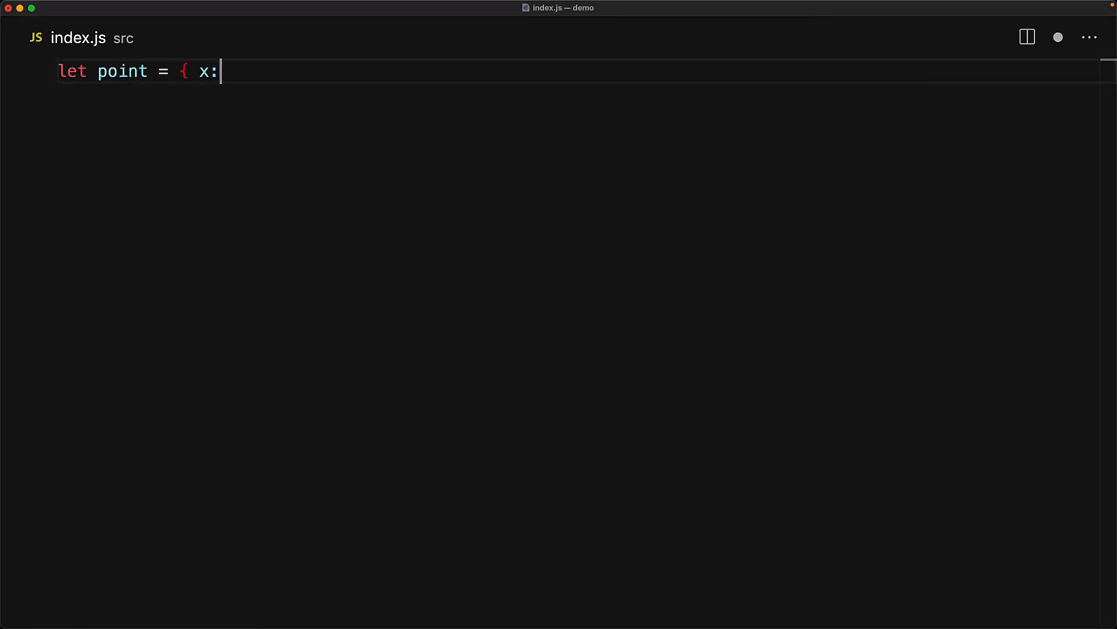
pyautogui.write('0, y: 10, z: 20 };')
pyautogui.write('c')
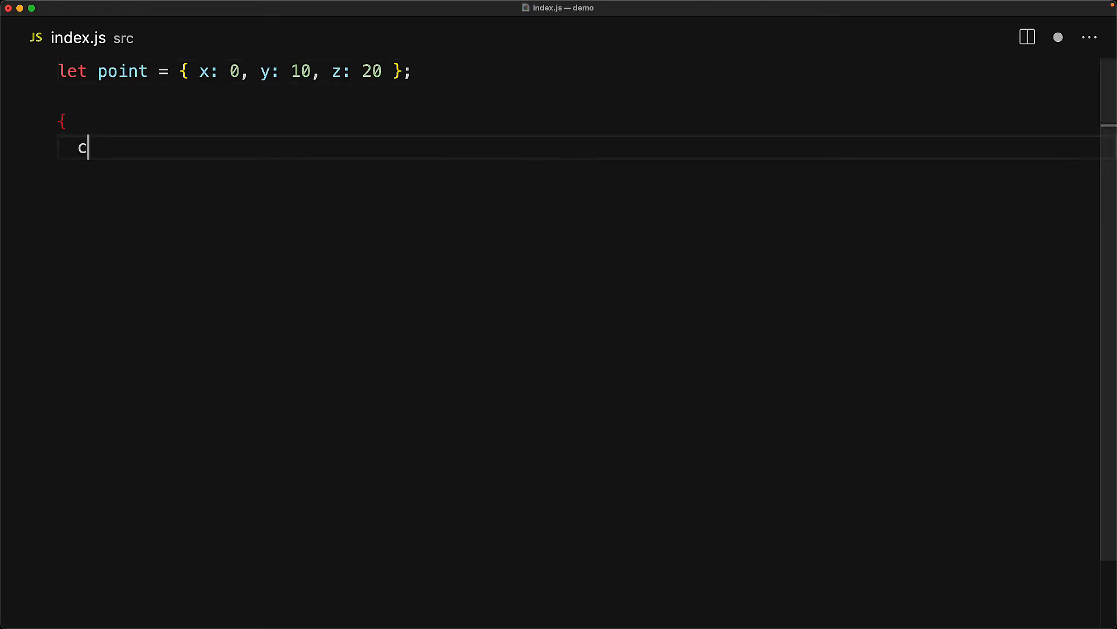
pyautogui.write('onst x = point.x, y = point.y;')
pyautogui.write('console.log(pointX,')
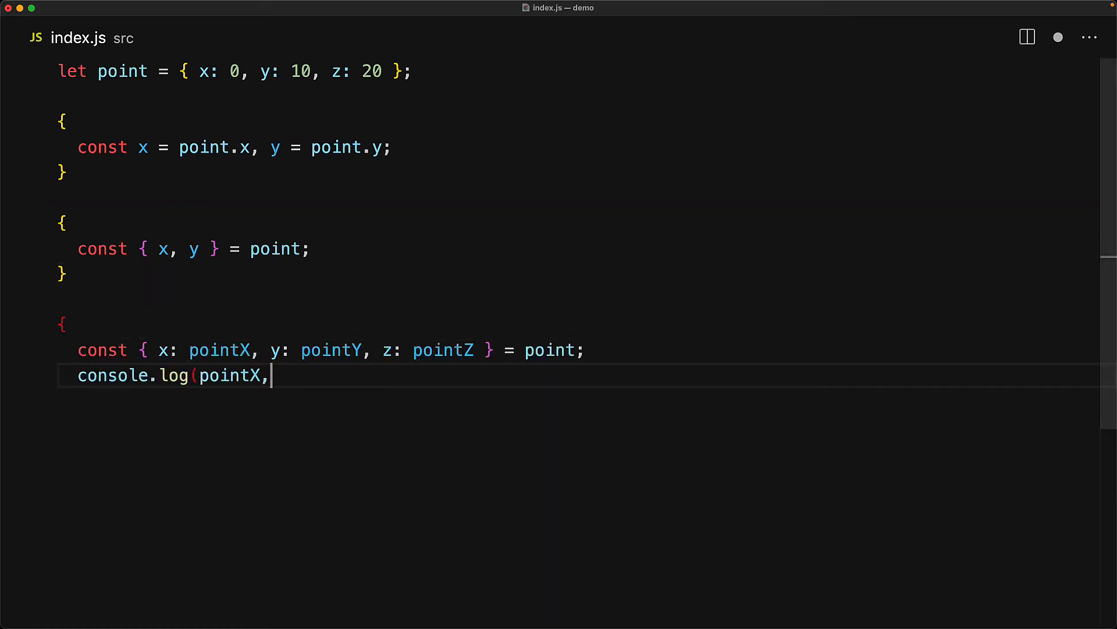
pyautogui.write('pointY, pointZ); // 0, 10, 20')
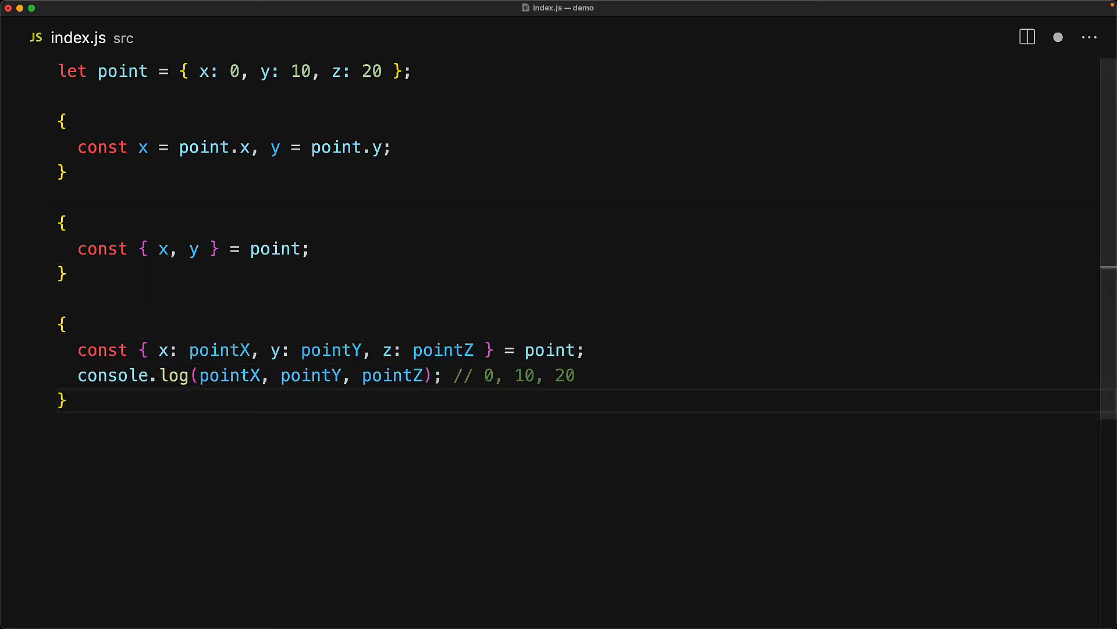
pyautogui.moveTo(35, 364)
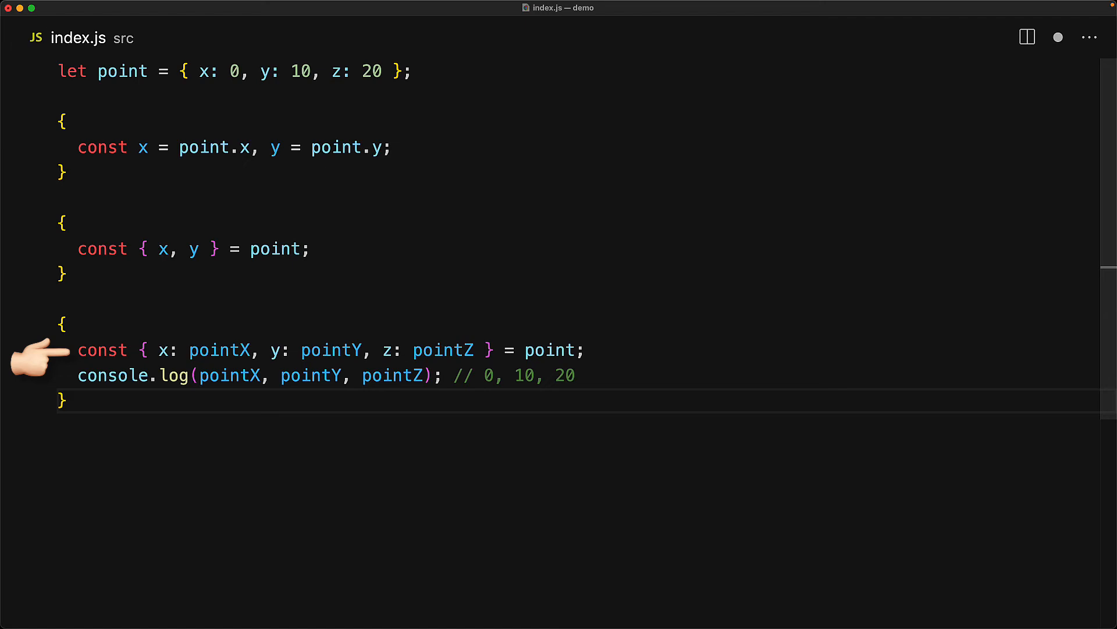
pyautogui.write('const { x, ...rest } =')
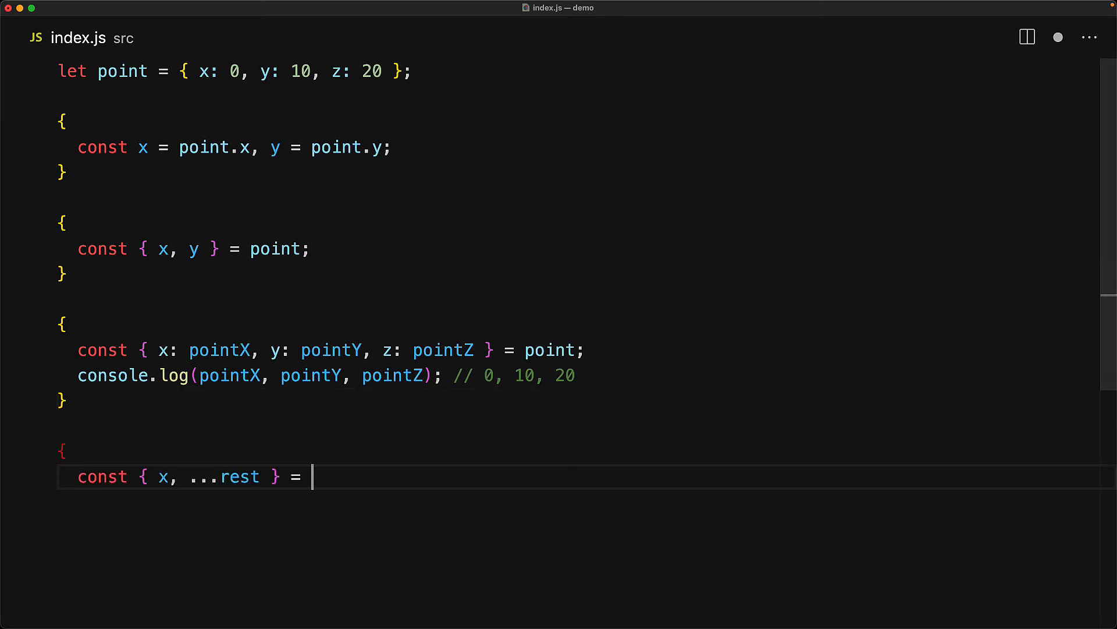
pyautogui.write('point;')
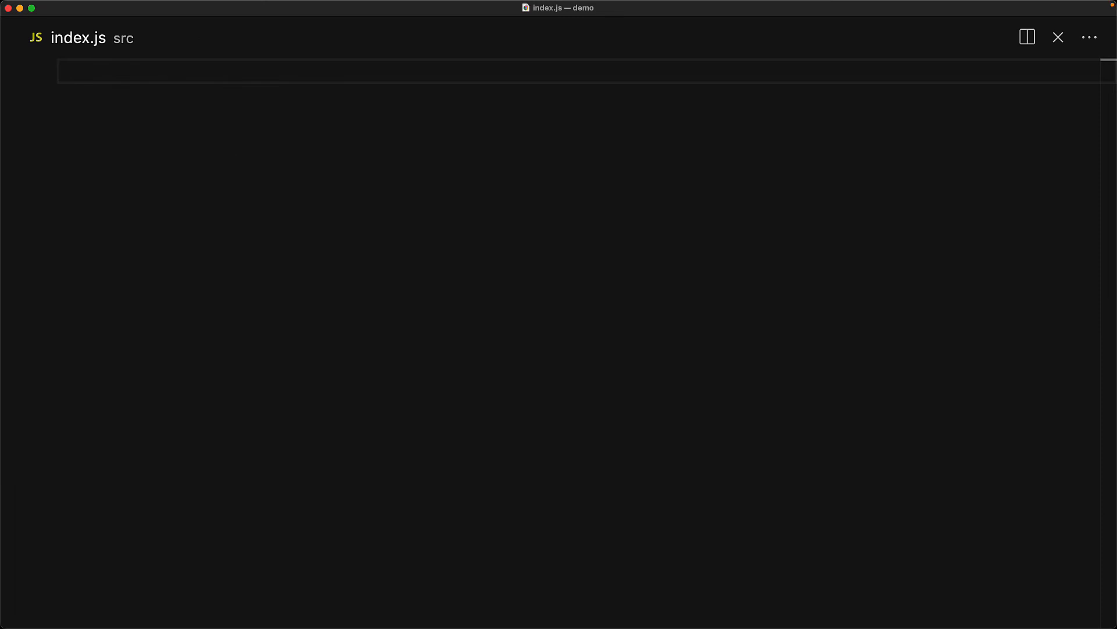
pyautogui.write("let center = {\\n  name: 'origin',\\n  location:")
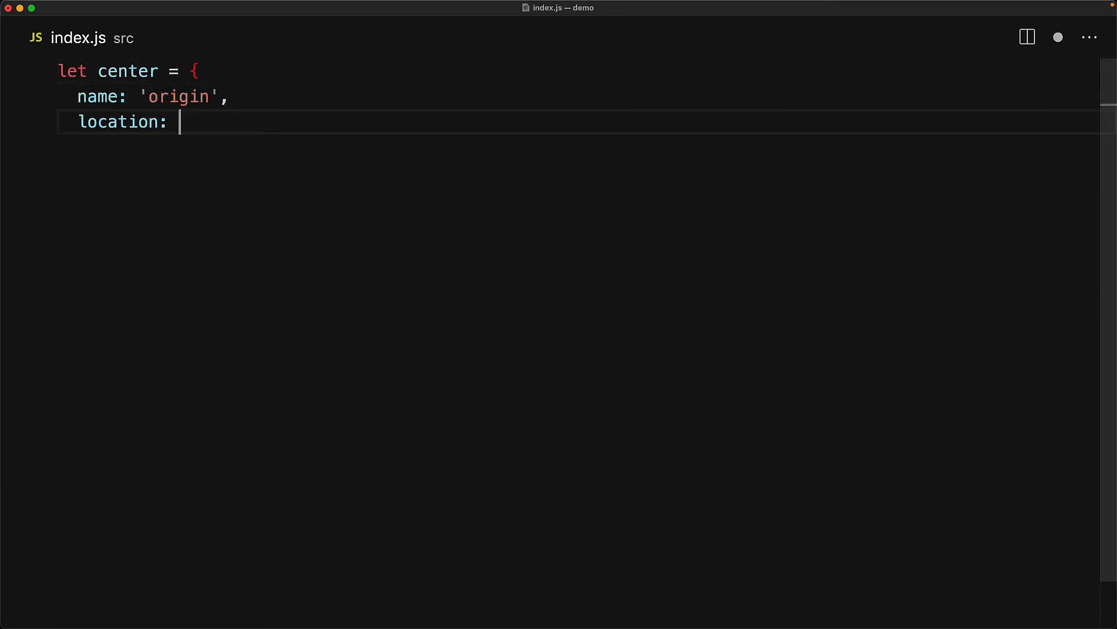
pyautogui.write('{ x: 0, y: 0, z: 0 }')
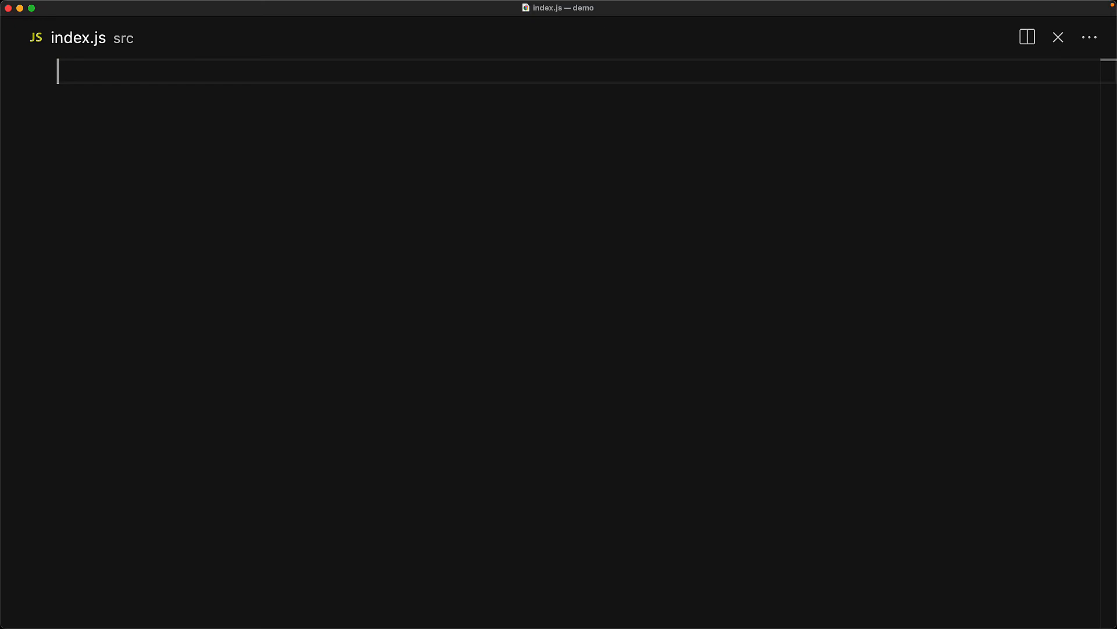
pyautogui.write('let point = { x: 0, y: 0 };')
pyautogui.write("let person = { name: 'Jennifer' };")
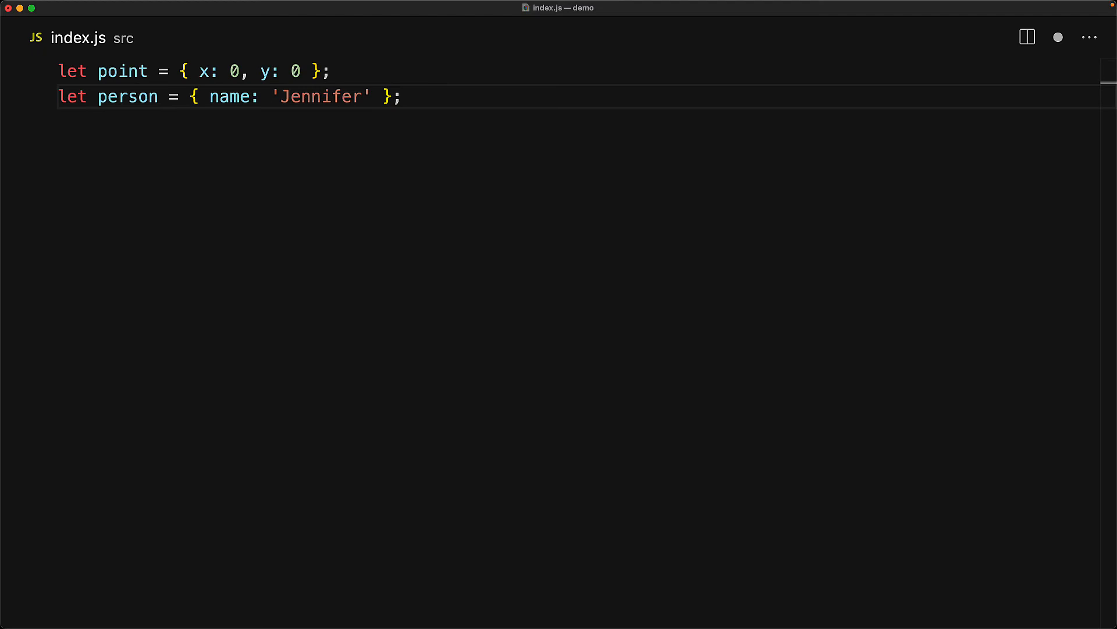
pyautogui.write("console.log(typeof point); // 'object'")
pyautogui.write("console.log(typeof person); // 'object")
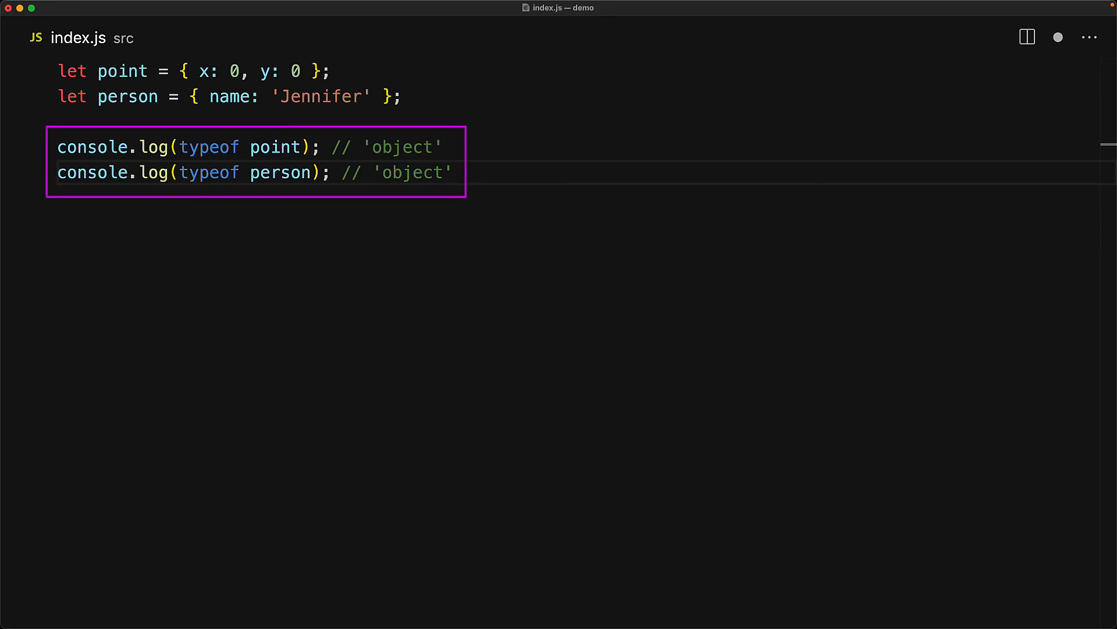
pyautogui.write('point = {')
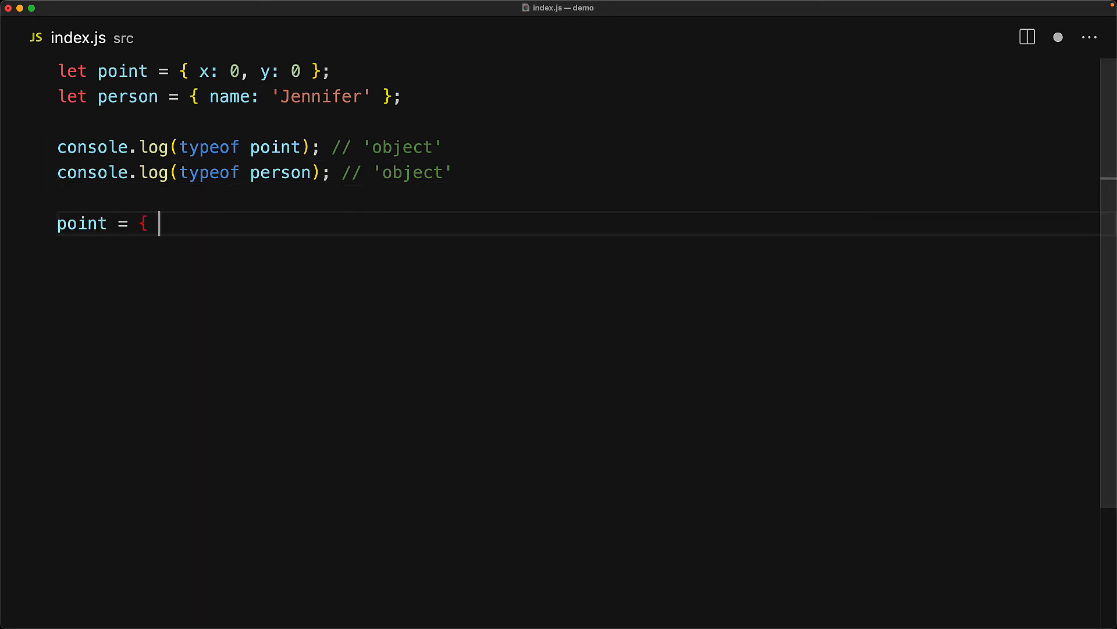
pyautogui.write("type: 'point', x: 0, y: 0 };")
pyautogui.write("person = { type: 'person', name: 'Jennifer' };")
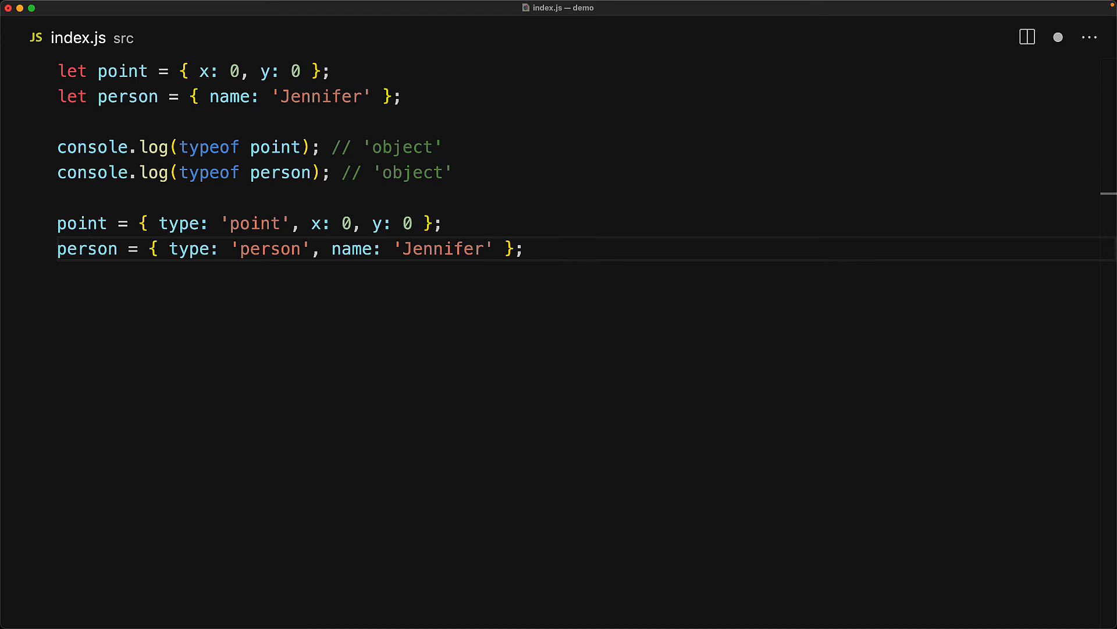
pyautogui.write('console.l')
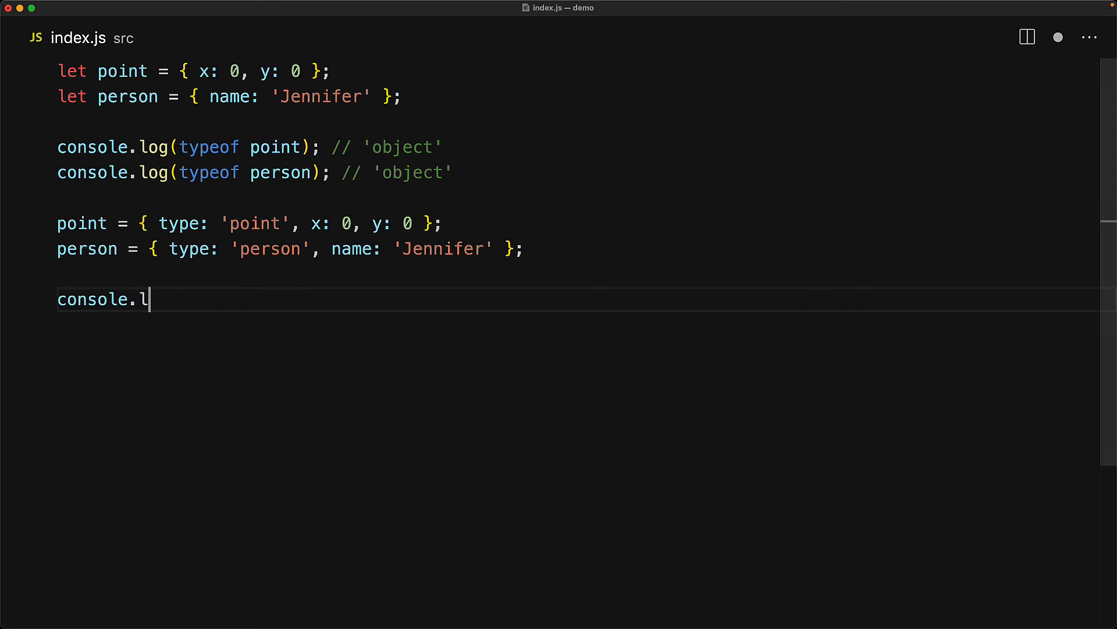
pyautogui.write("og(point.type); // 'point'")
pyautogui.write("if (person.type === 'person")
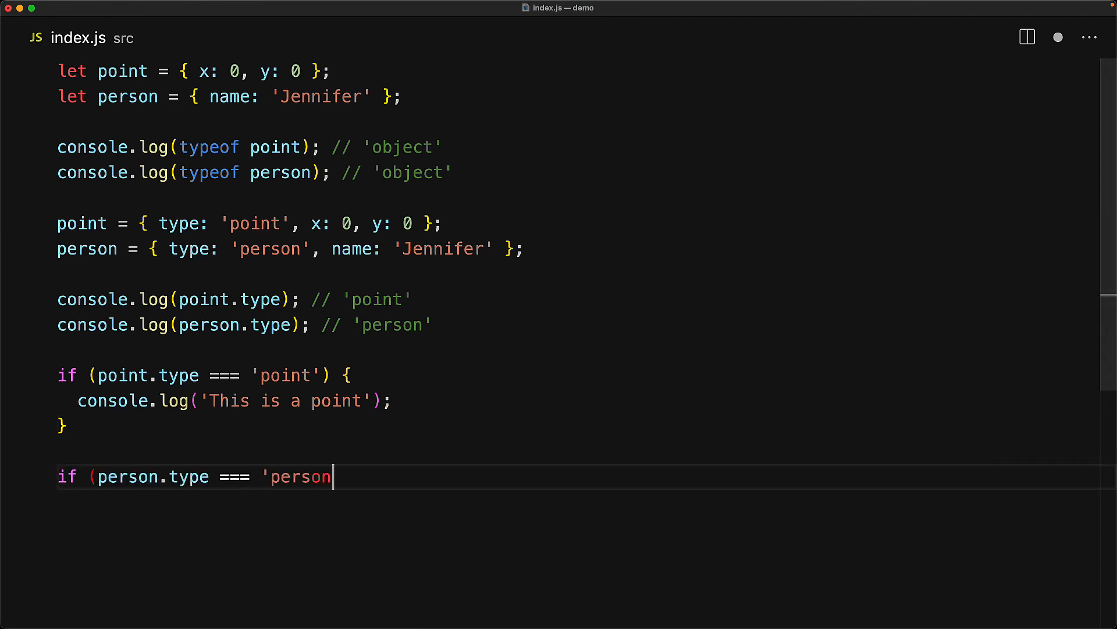
pyautogui.write("') {\\n  console.log('This is a person');\\n}")
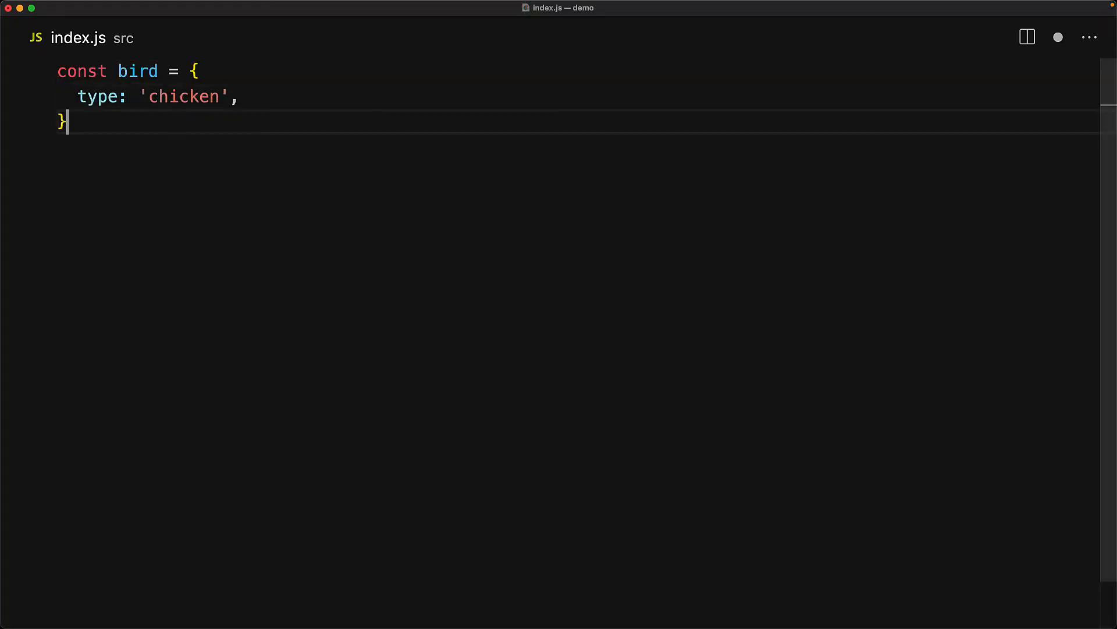
pyautogui.write(';')
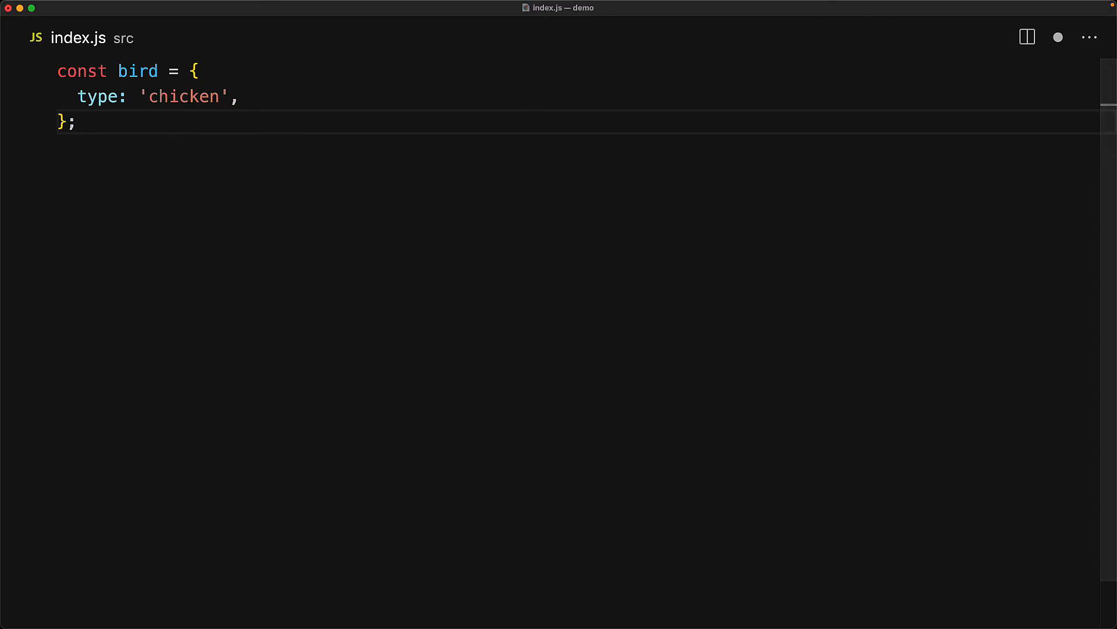
pyautogui.write("bird.name = 'liftoo';")
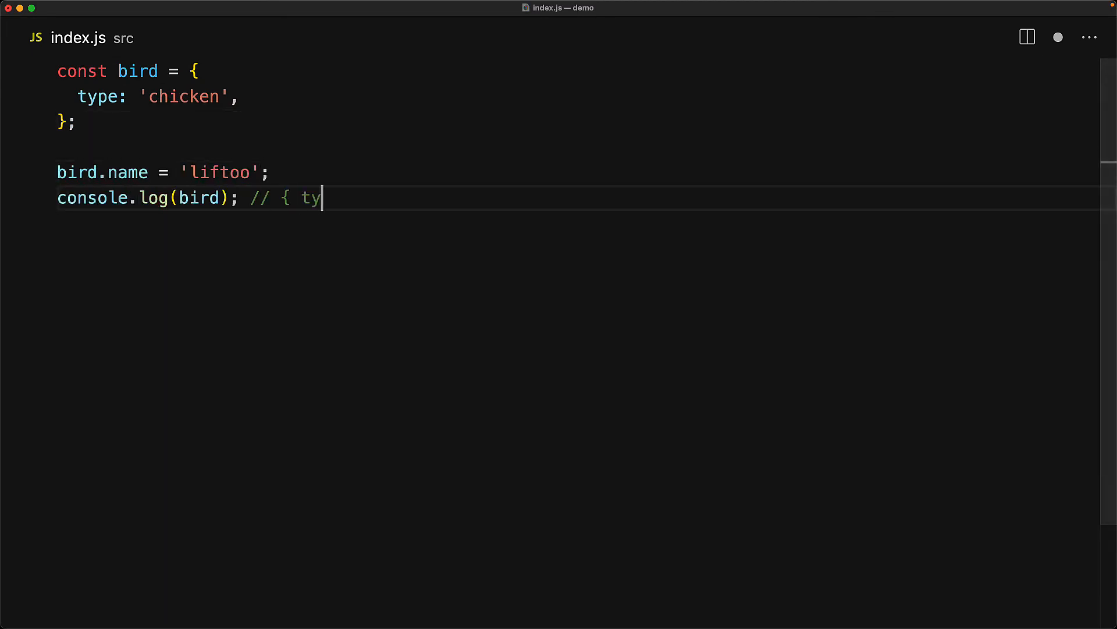
pyautogui.write("pe: 'chicken', name: 'liftoo' }")
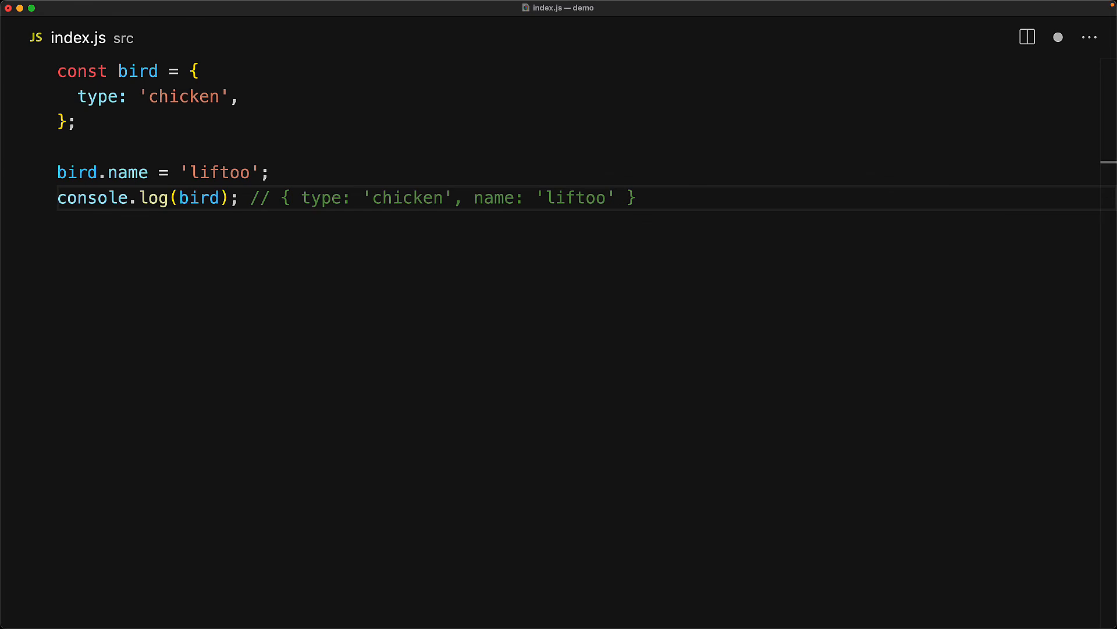
pyautogui.write('bird.name = undefined;')
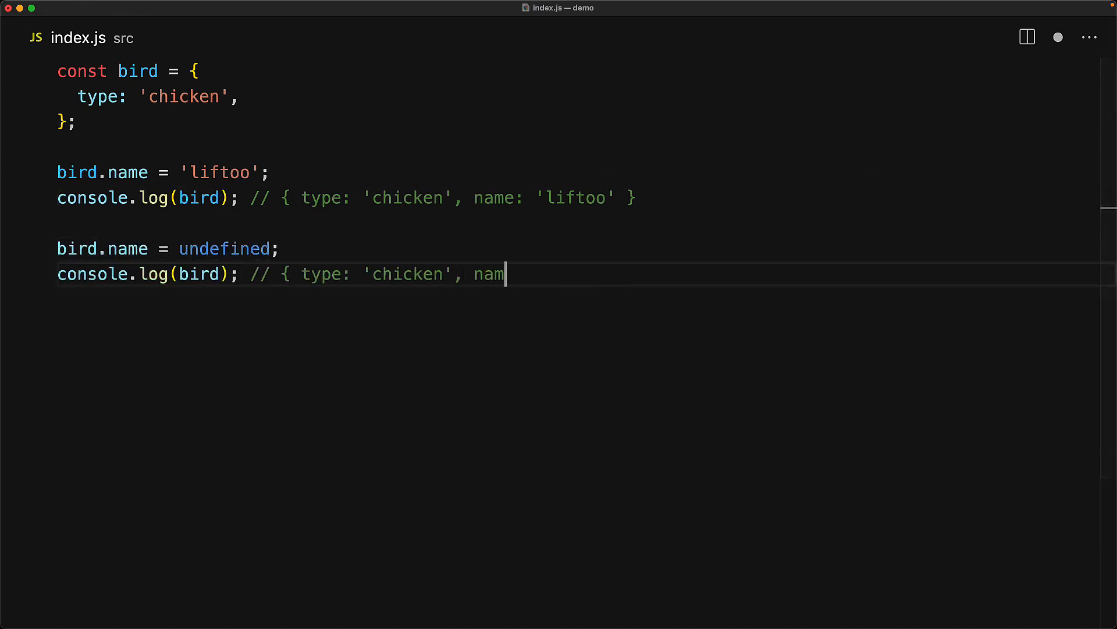
pyautogui.write('e: undefined }')
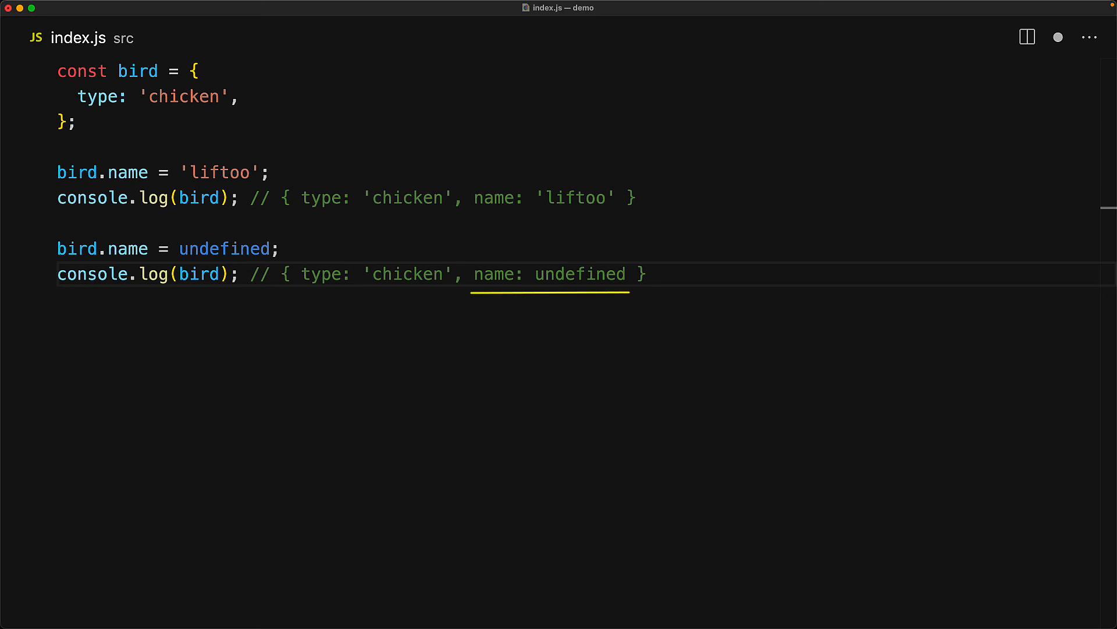
pyautogui.write("console.log('na")
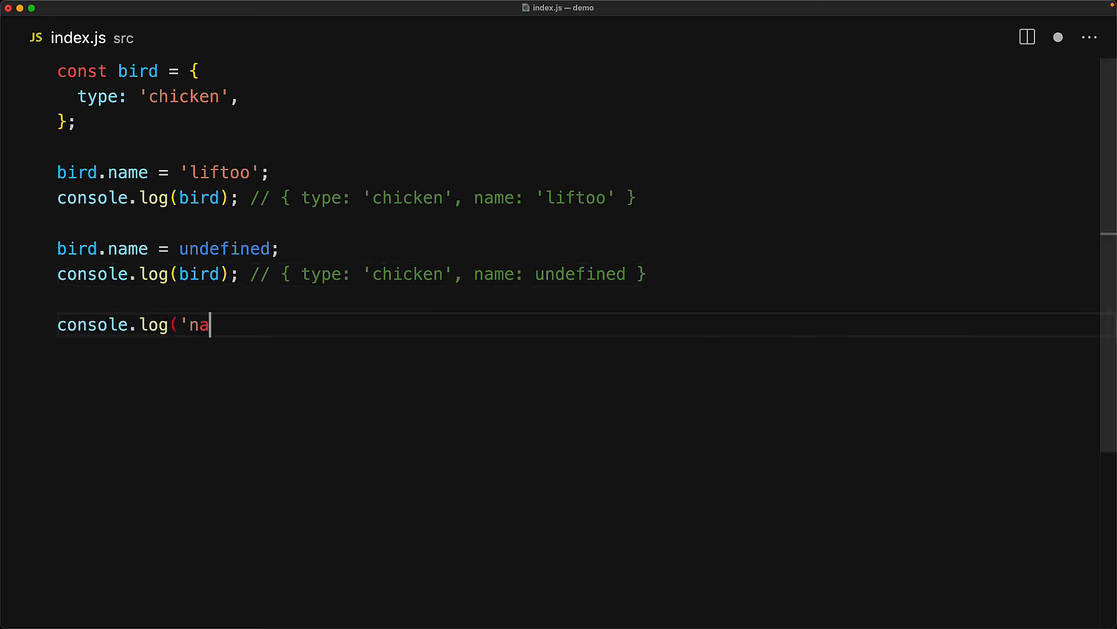
pyautogui.write("me' in bird); // true")
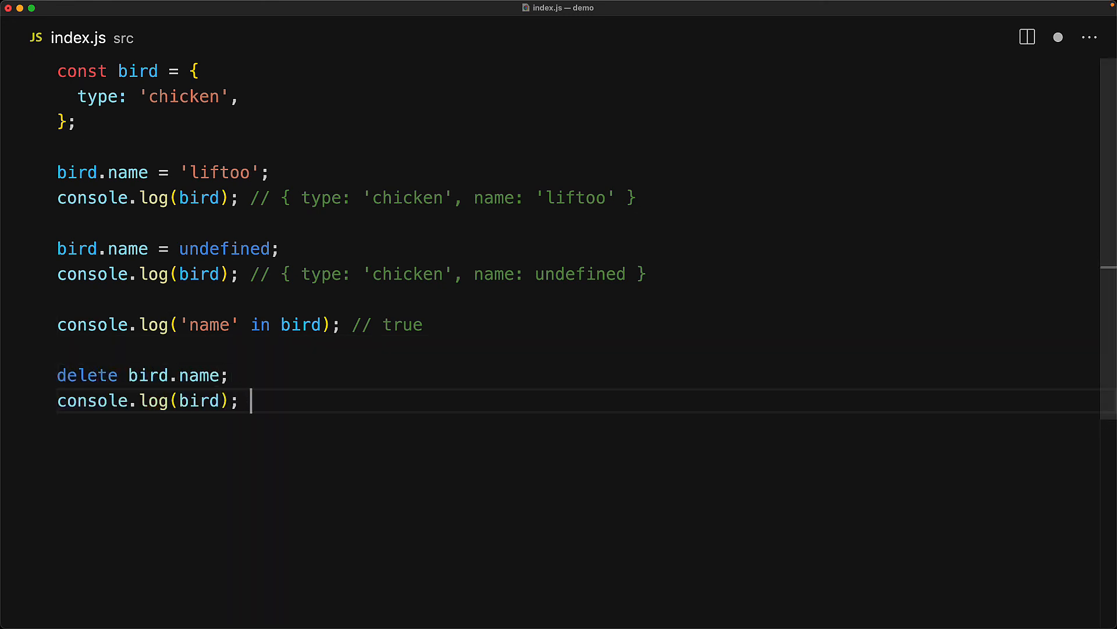
pyautogui.write("// { type: 'chicken' }")
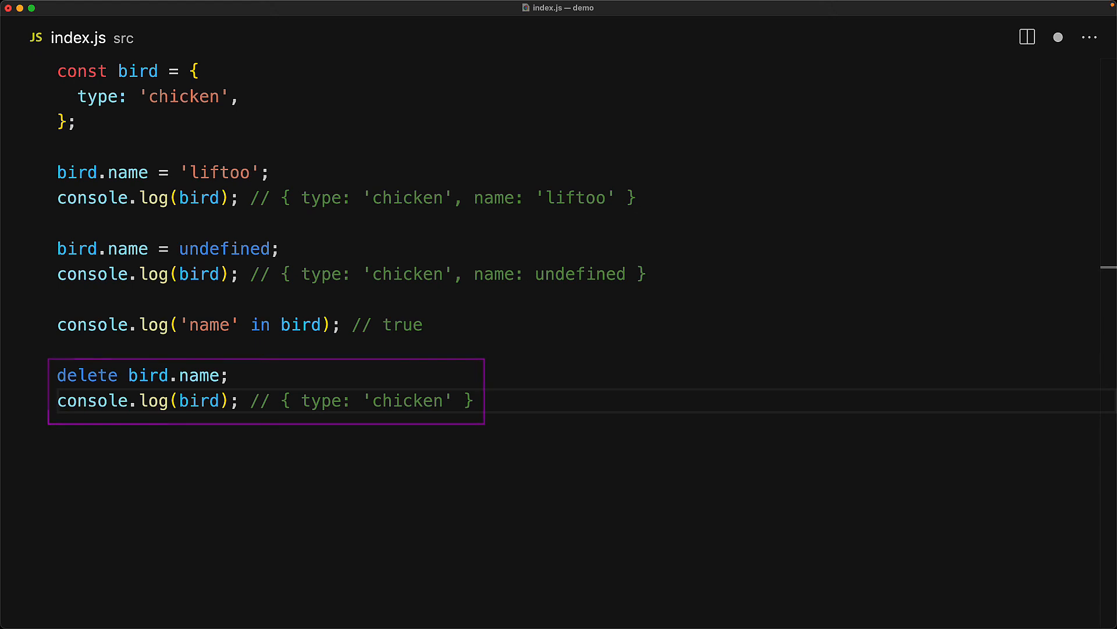
pyautogui.write("console.log('name' in bird); // false")
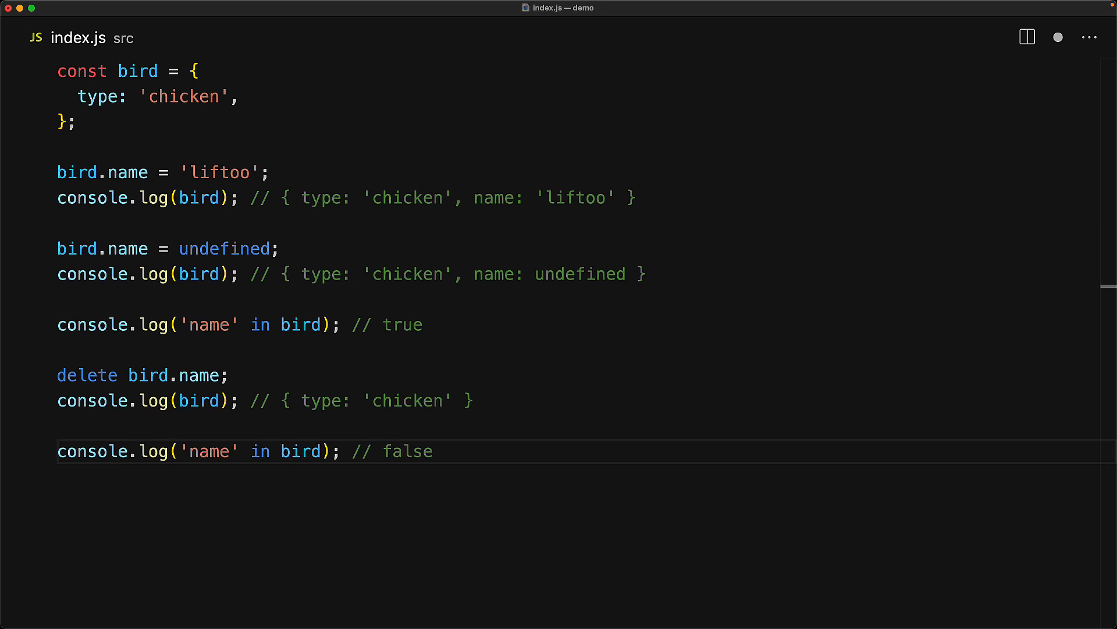
pyautogui.write("if ('type' in bird) { // true")
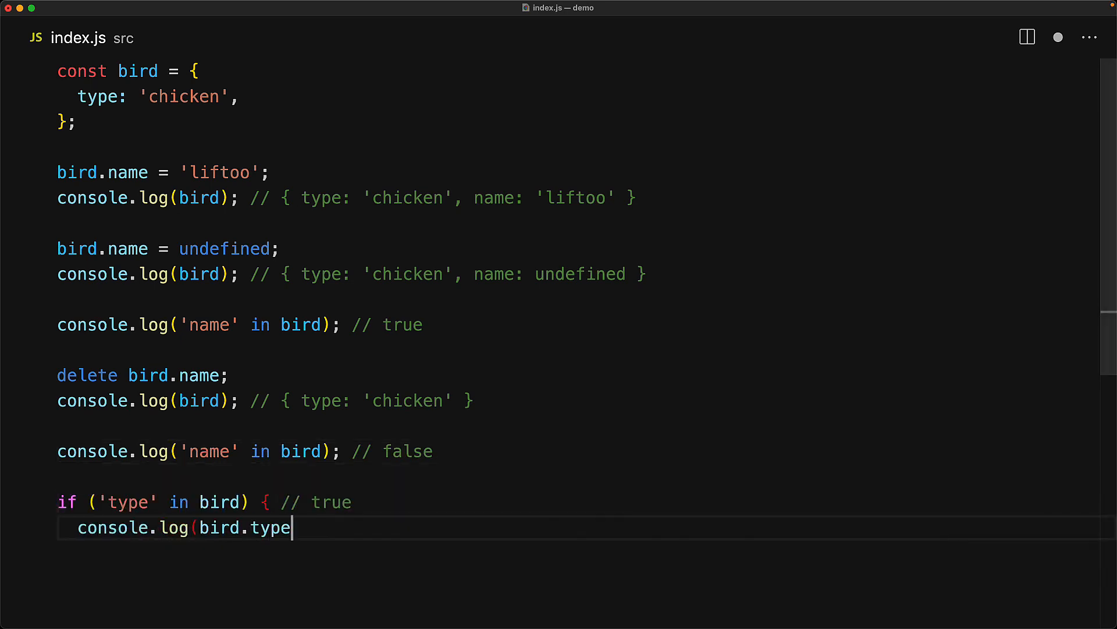